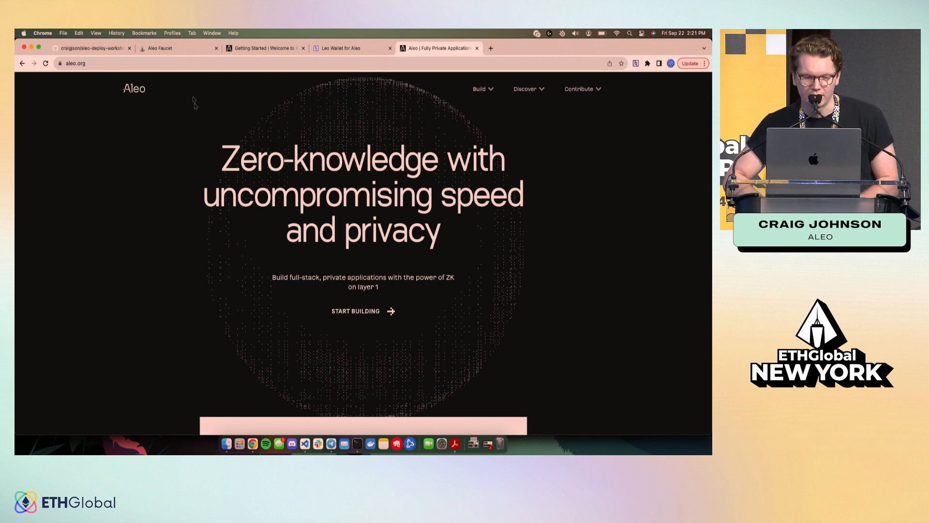
- Visit developer.aleo.org, then open Careers from the aleo.org homepage footer
left_click(100, 64)
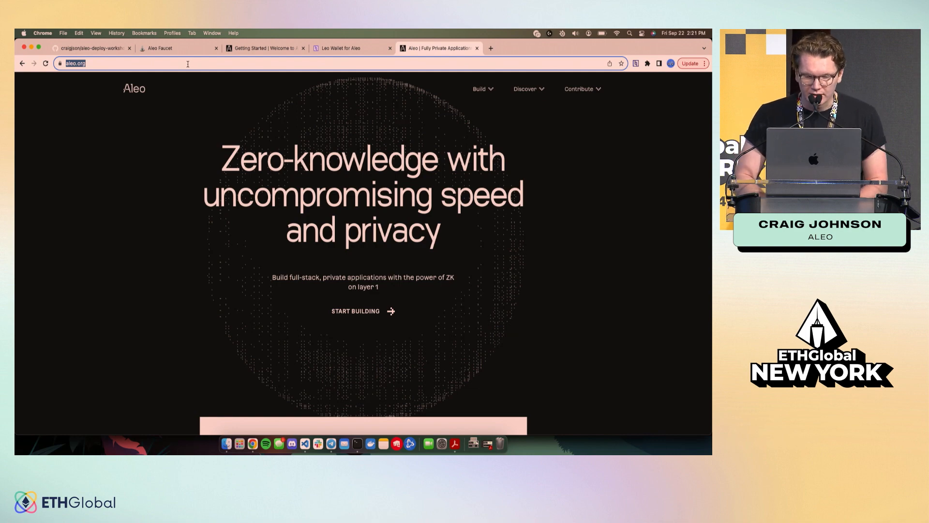
left_click(438, 48)
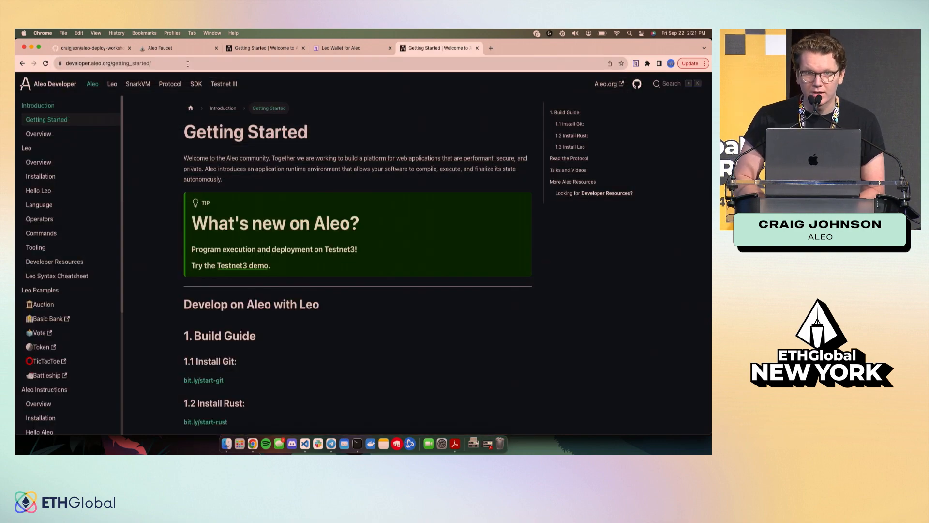
mouse_move(39, 219)
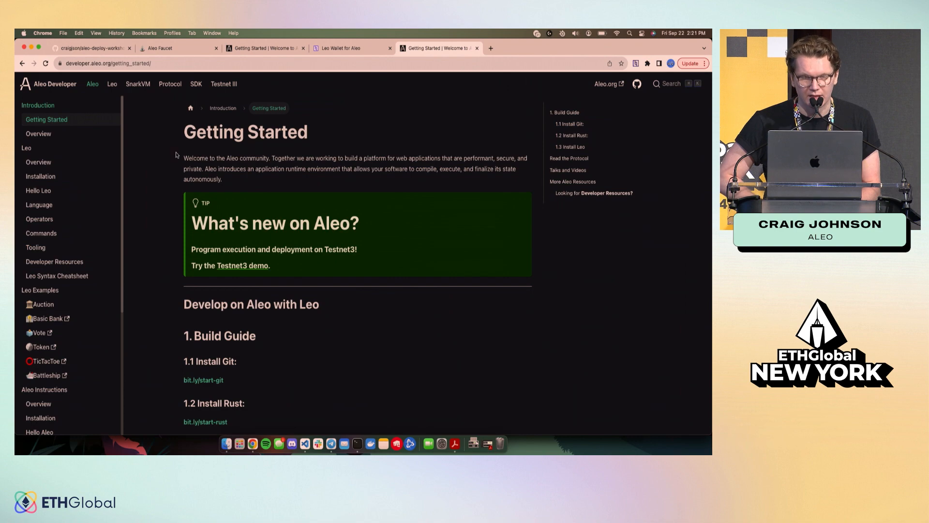
left_click(490, 48)
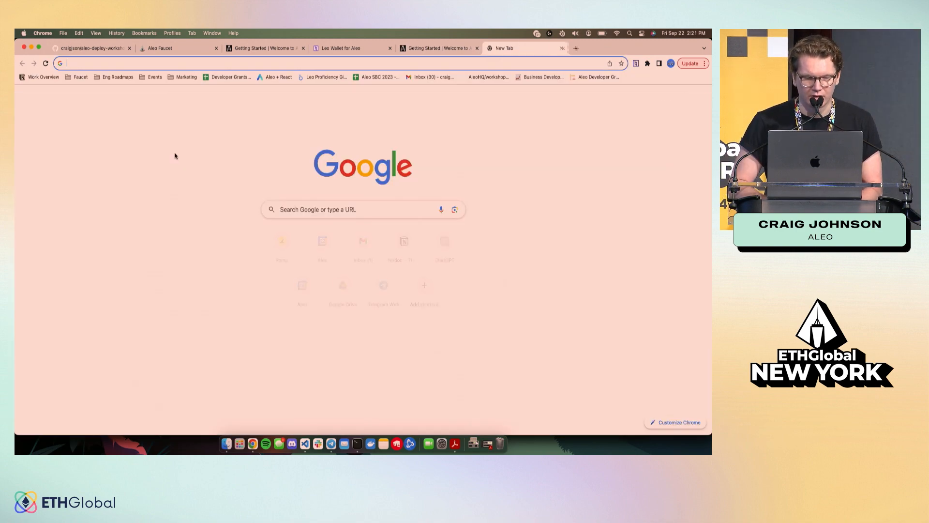
left_click(439, 48)
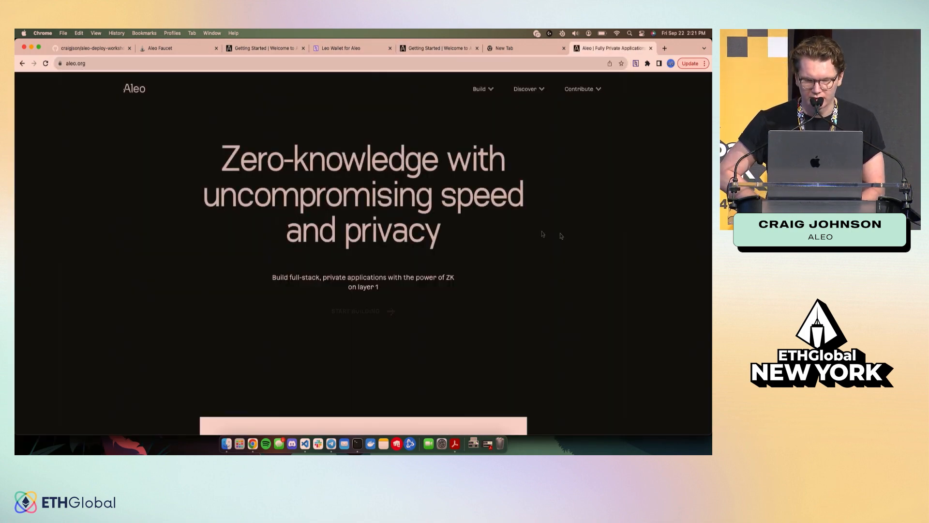
scroll("down", 3)
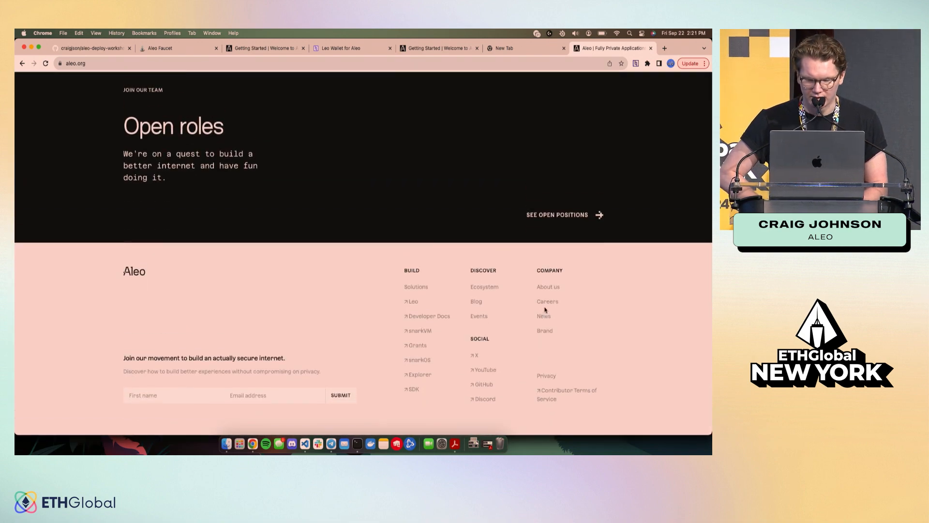
mouse_move(483, 373)
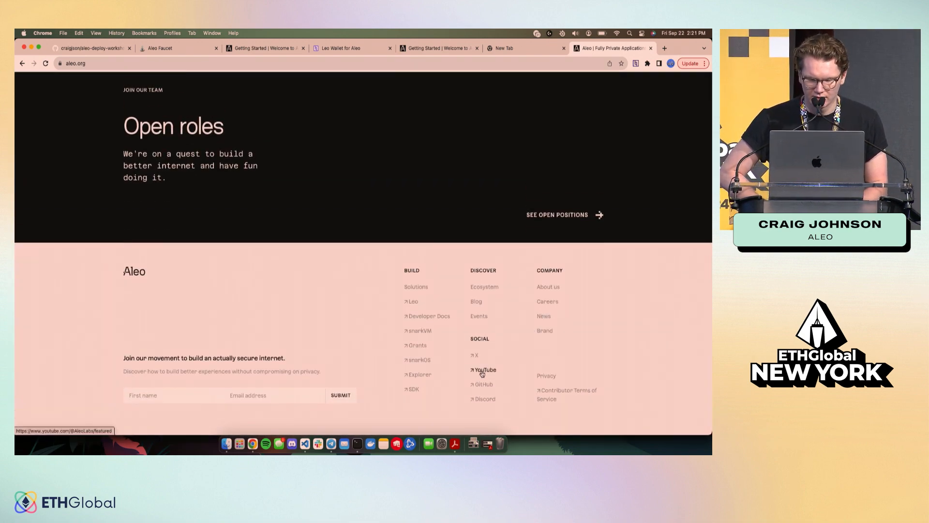
mouse_move(481, 406)
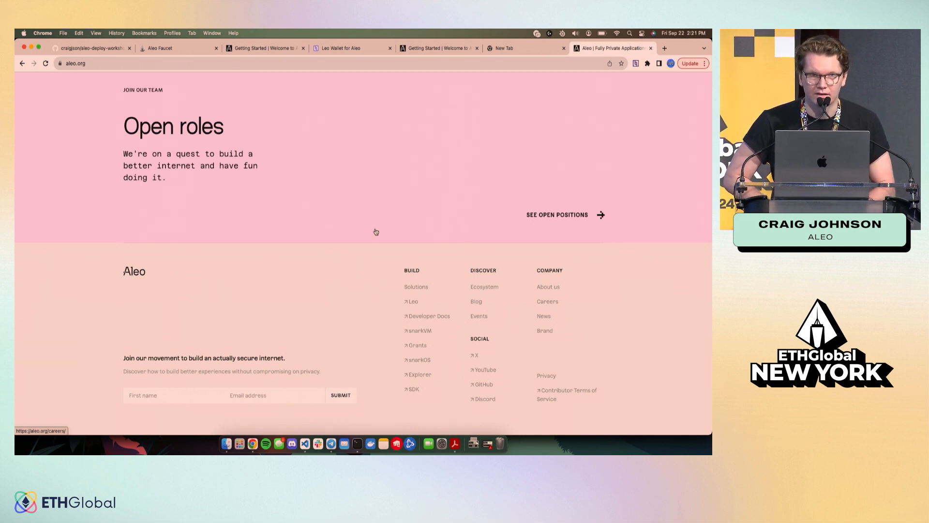
mouse_move(379, 209)
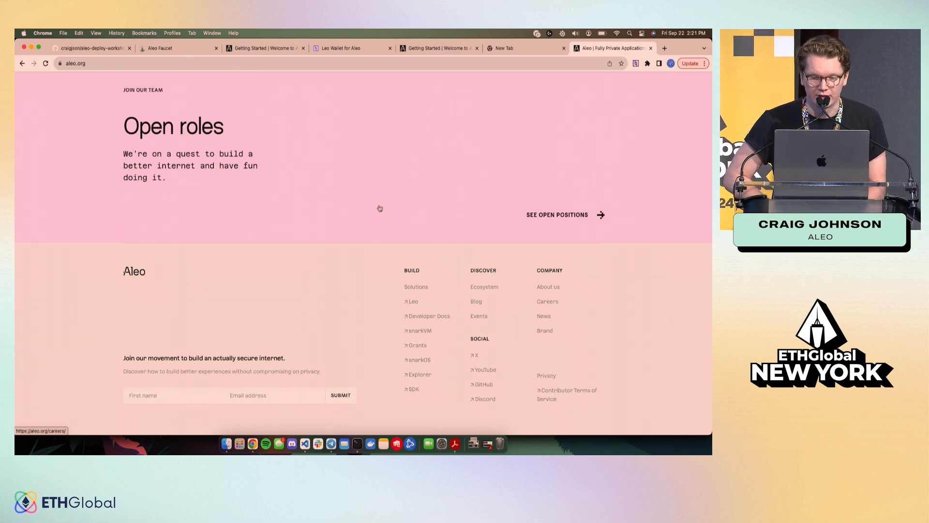
left_click(557, 215)
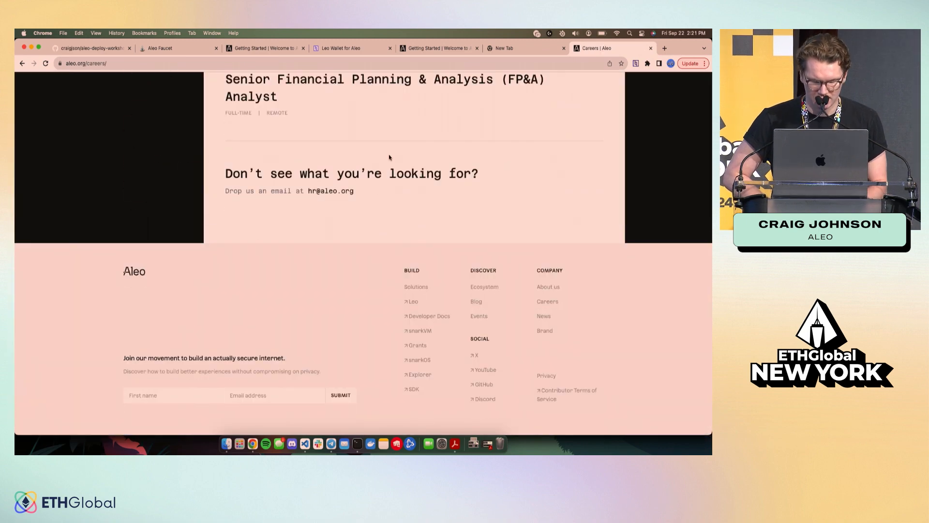
- Open 'Install snarkos' from the aleo-deploy-workshop README's Software Installation list
left_click(92, 48)
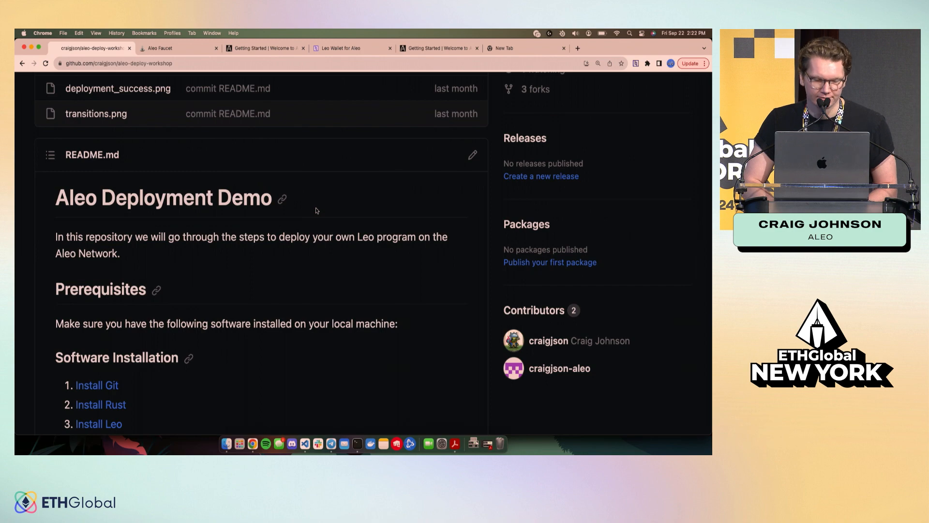
scroll("down", 3)
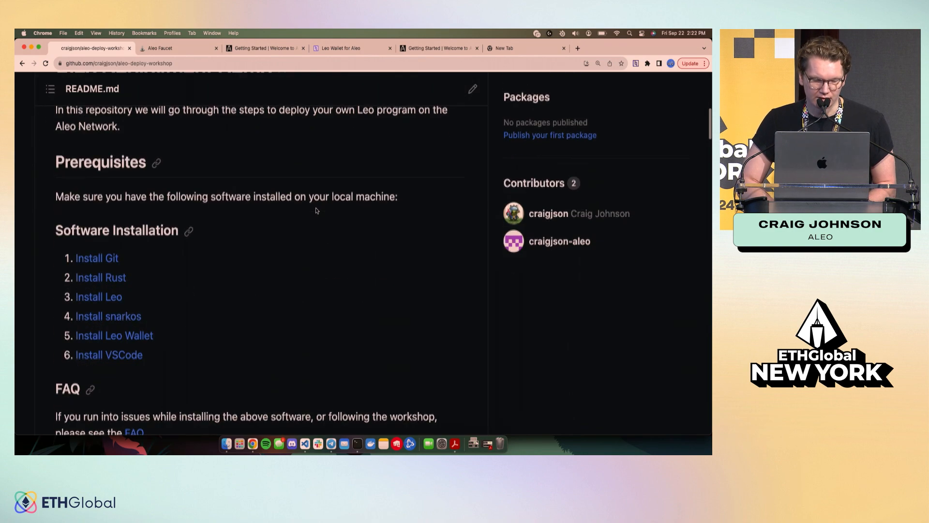
mouse_move(92, 260)
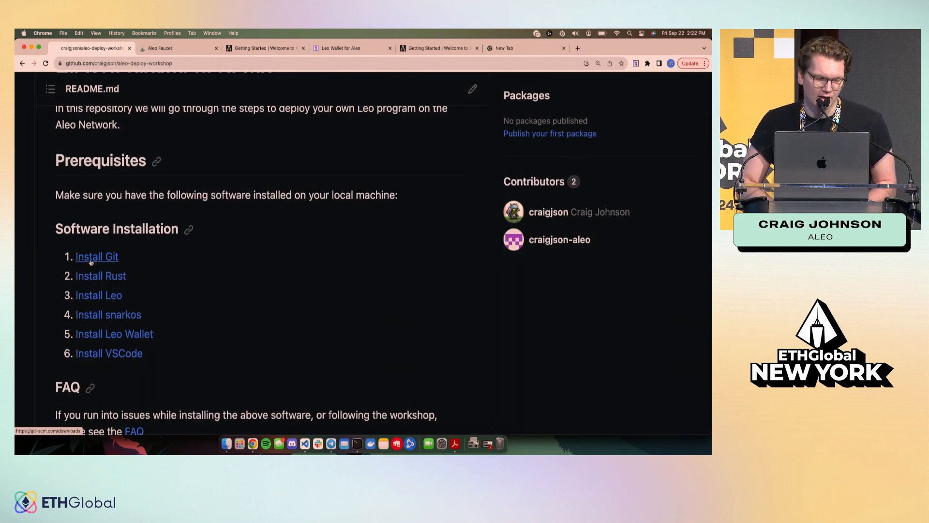
mouse_move(97, 280)
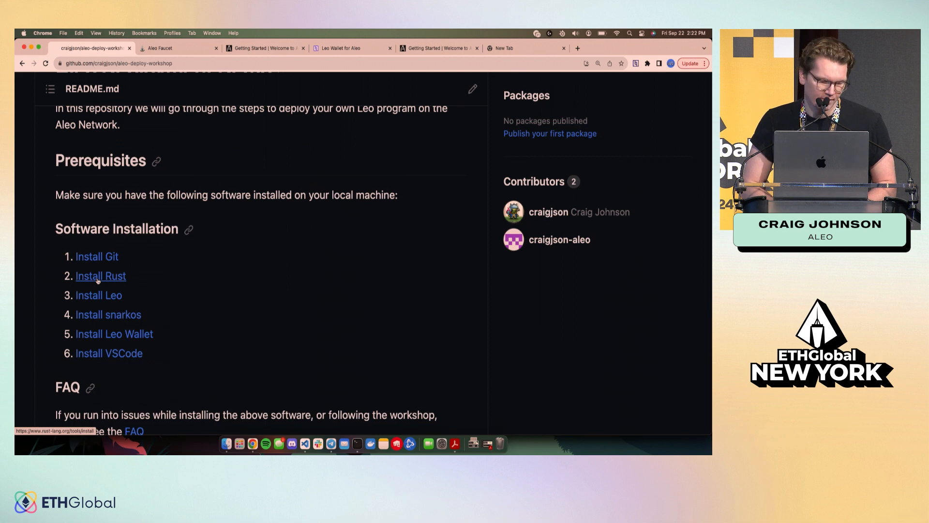
scroll("down", 3)
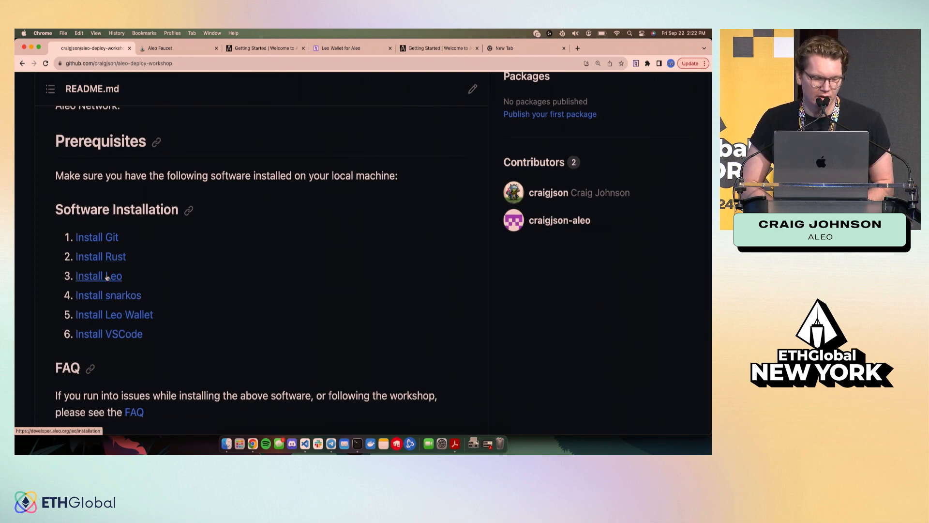
mouse_move(111, 276)
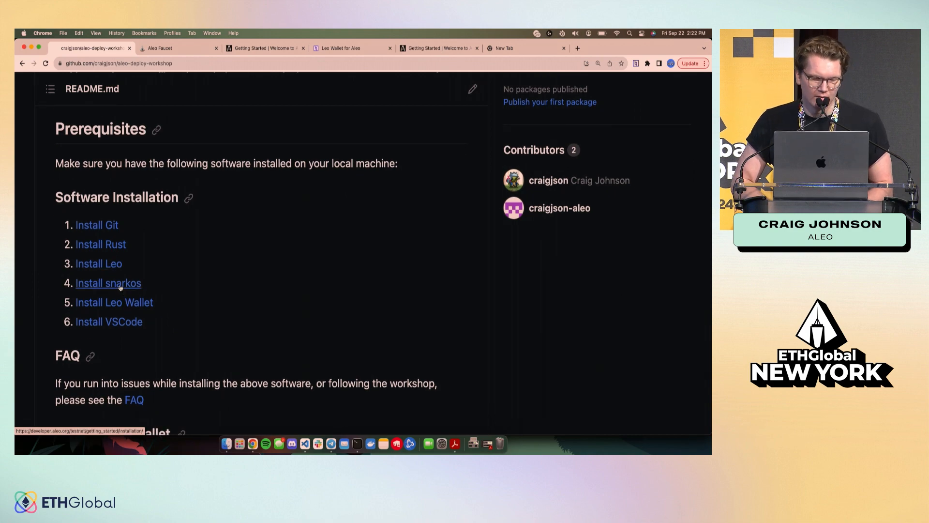
left_click(108, 282)
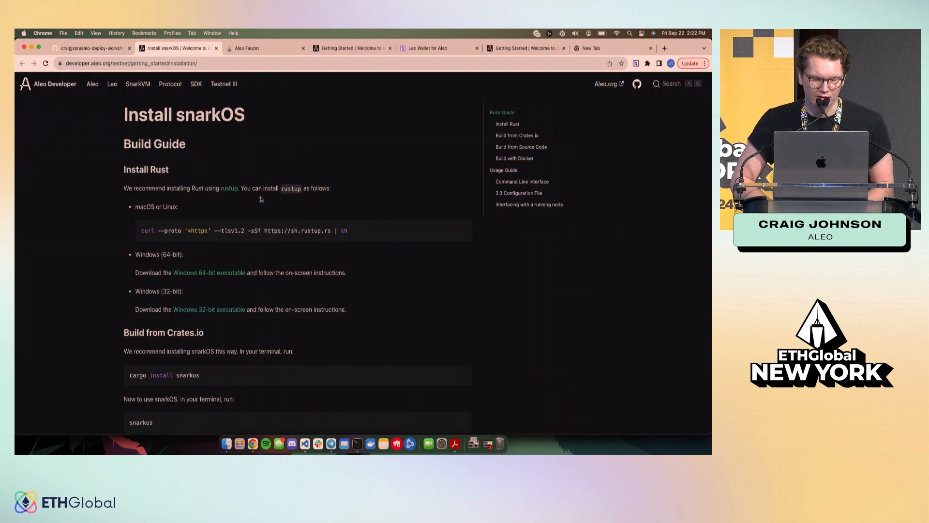
- Revisit the workshop README and FAQ, then open Leo Wallet showing 35 ALEO credits
scroll("down", 3)
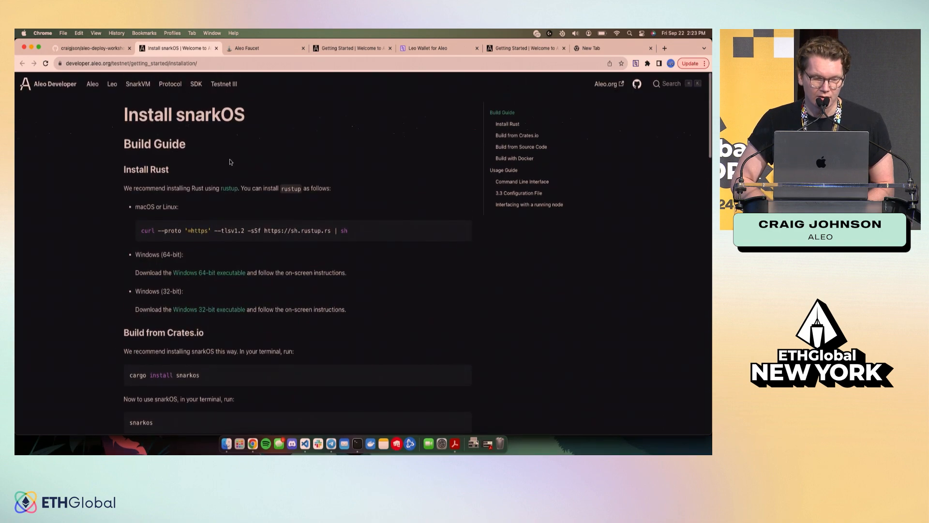
left_click(90, 48)
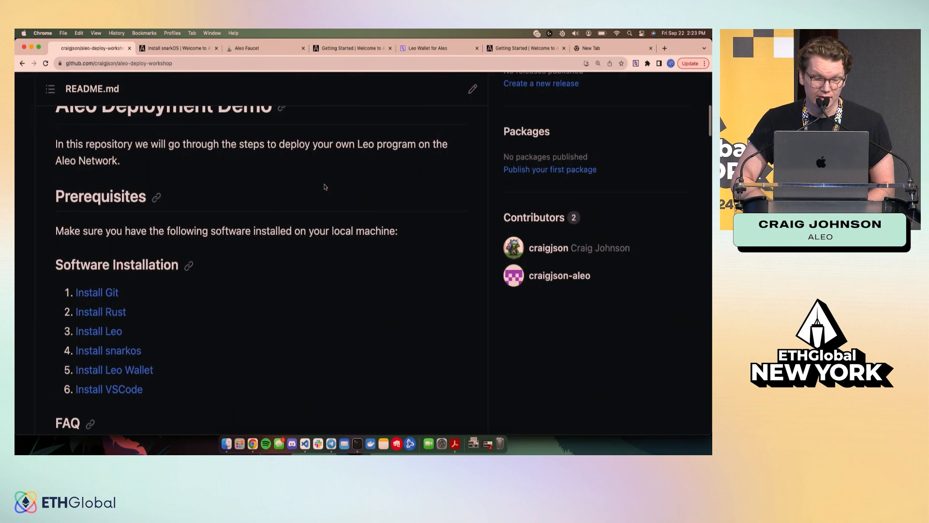
scroll("down", 3)
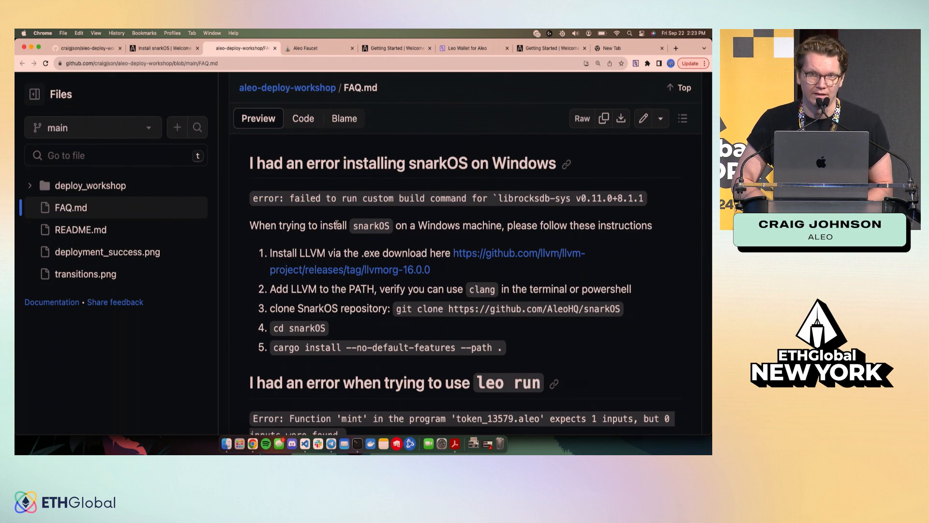
left_click(167, 48)
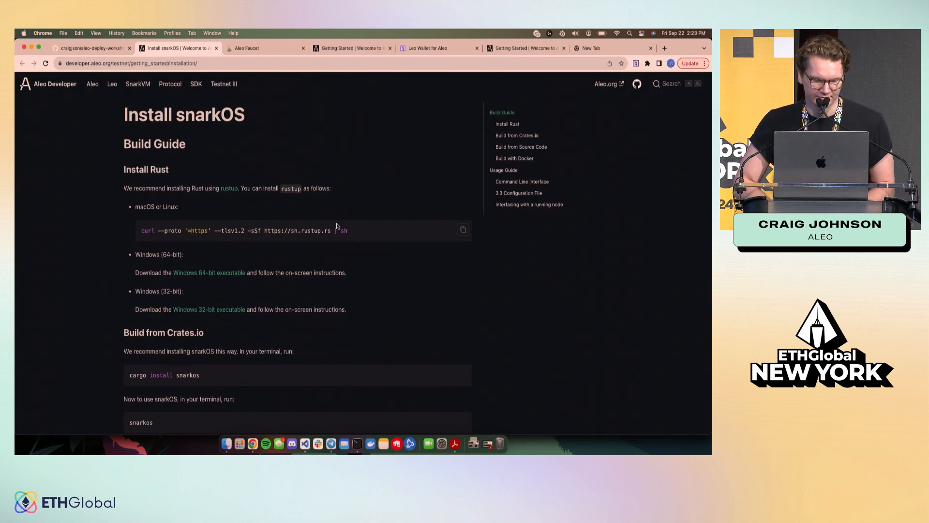
left_click(87, 48)
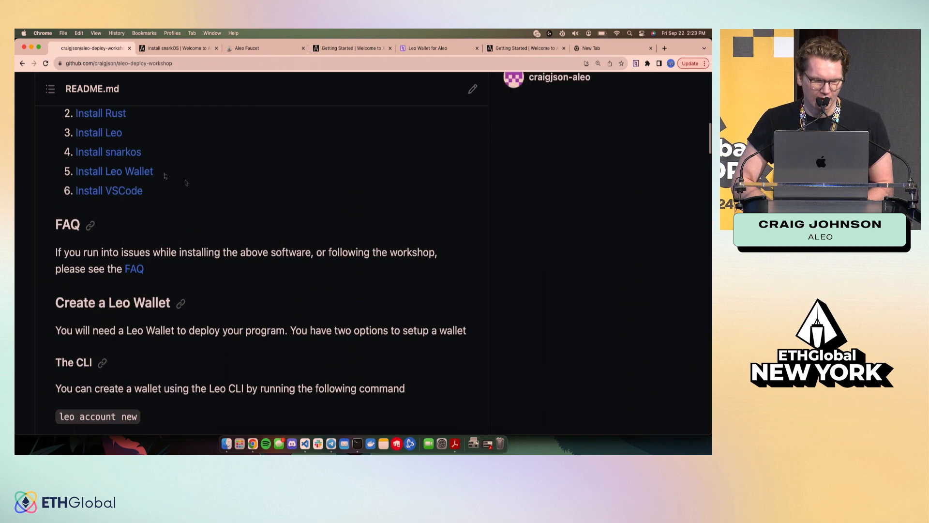
mouse_move(120, 172)
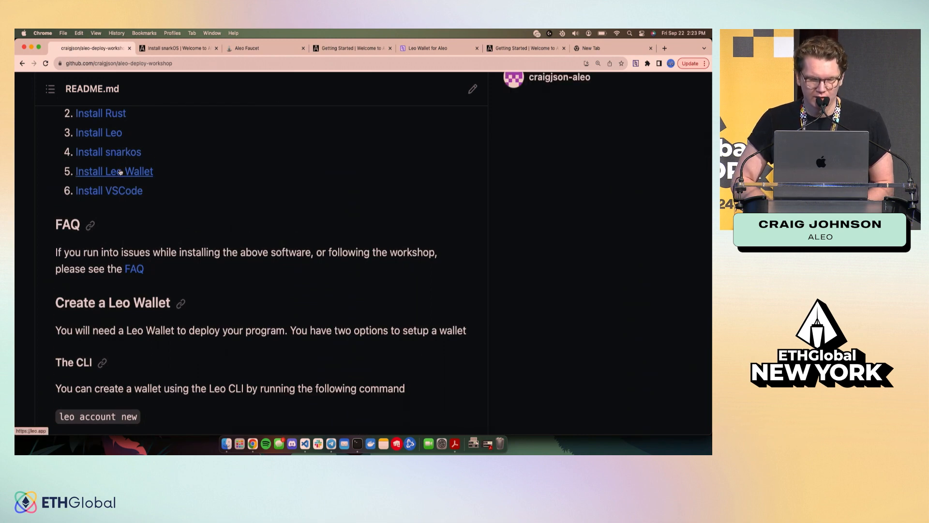
left_click(635, 63)
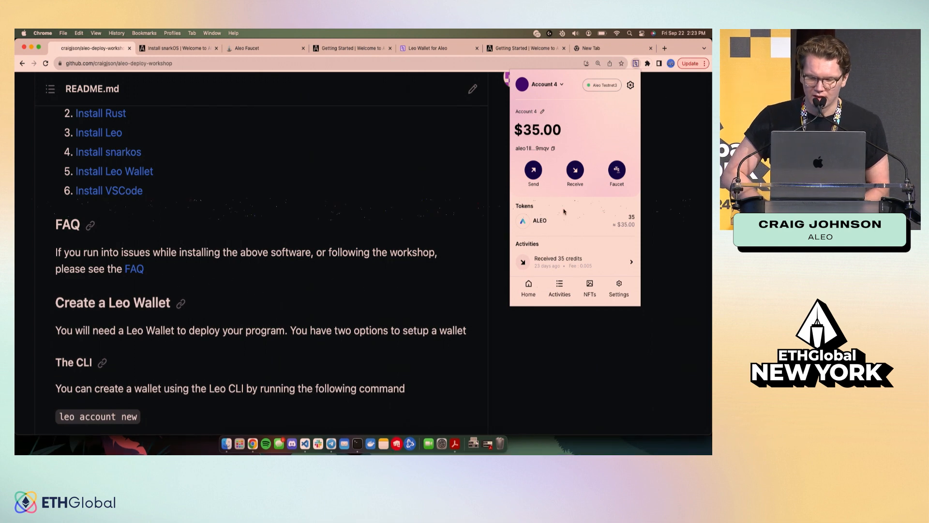
mouse_move(562, 237)
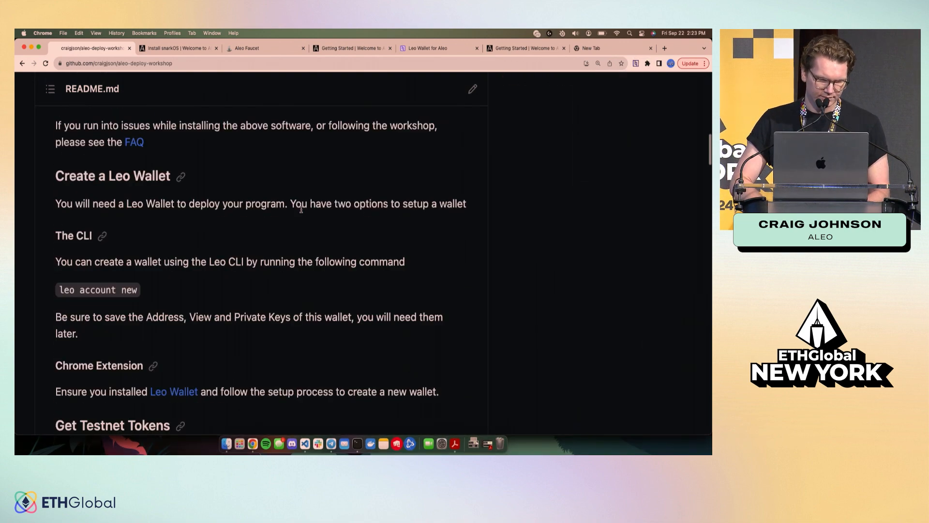
- Scroll the README to the 'Create a Leo Wallet' and 'Get Testnet Tokens' sections
scroll("down", 3)
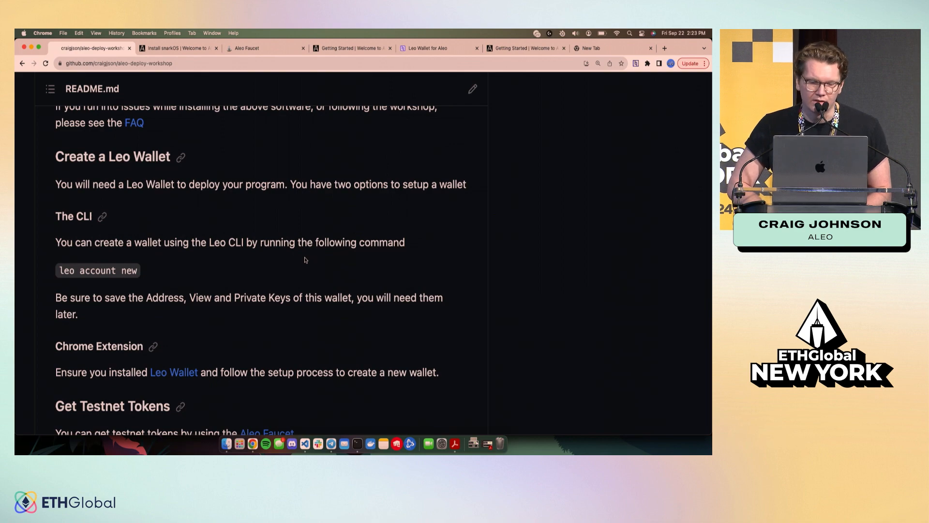
mouse_move(330, 445)
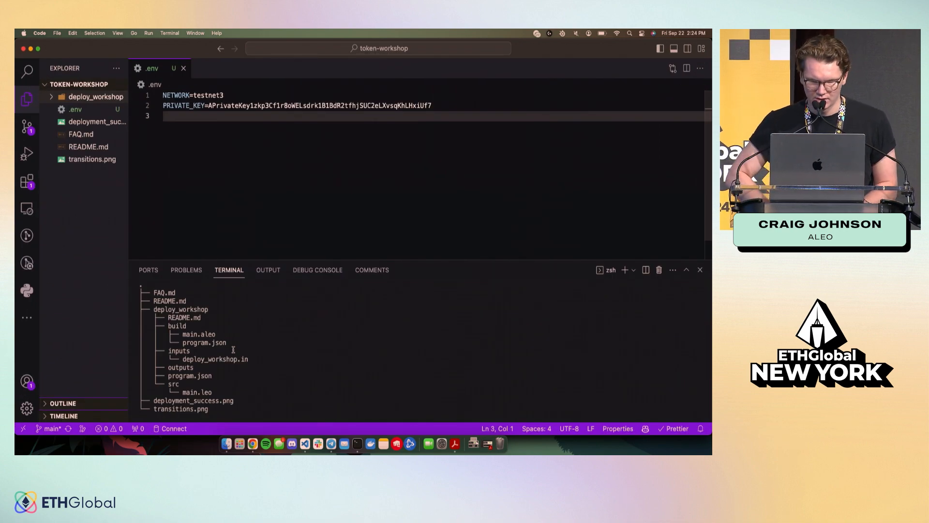
- Expand deploy_workshop and its src folder in the Explorer, then open main.leo
left_click_drag(208, 105, 431, 105)
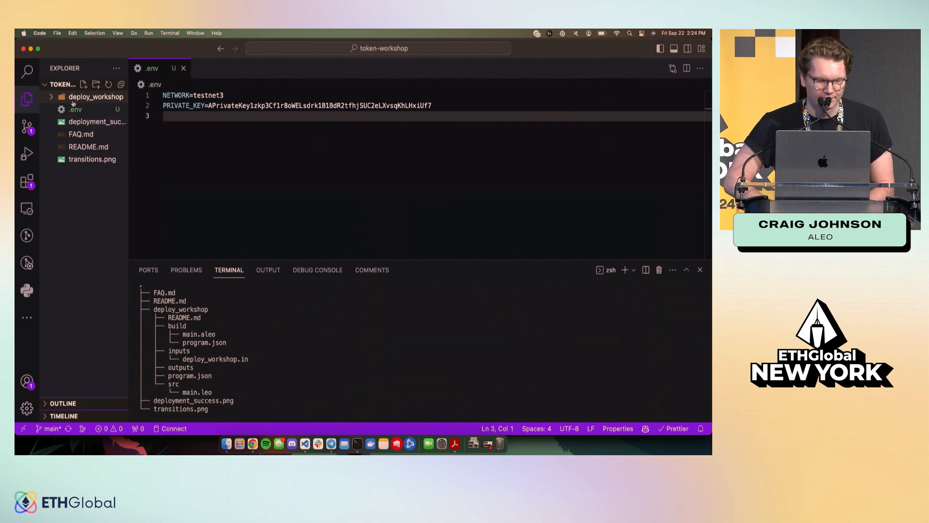
left_click(96, 97)
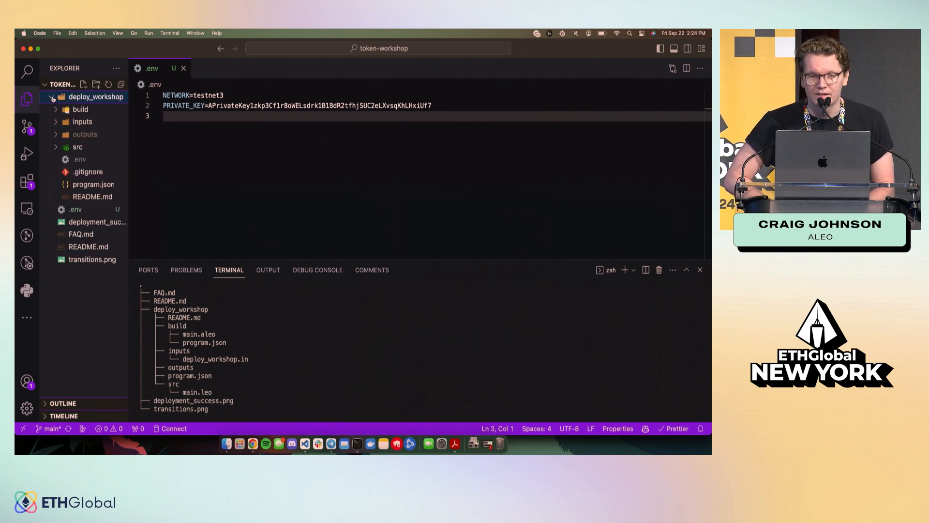
left_click(74, 146)
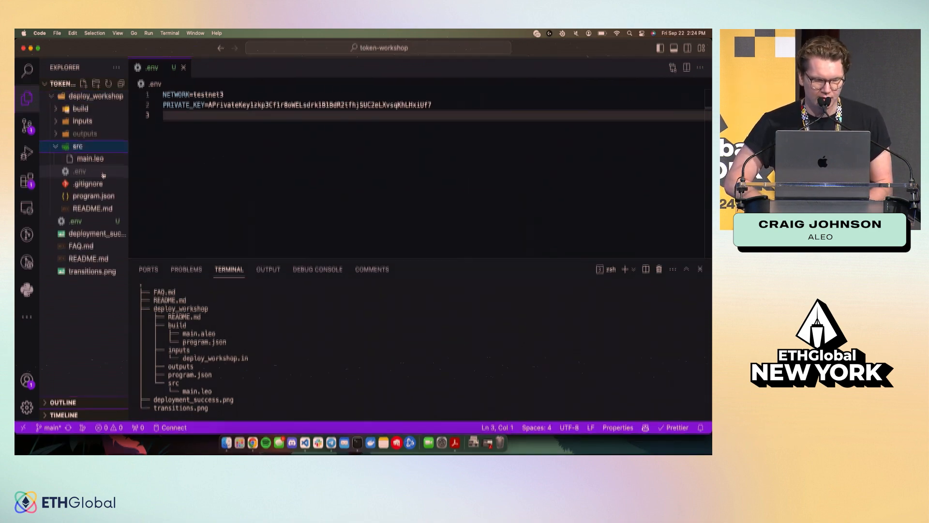
left_click(90, 159)
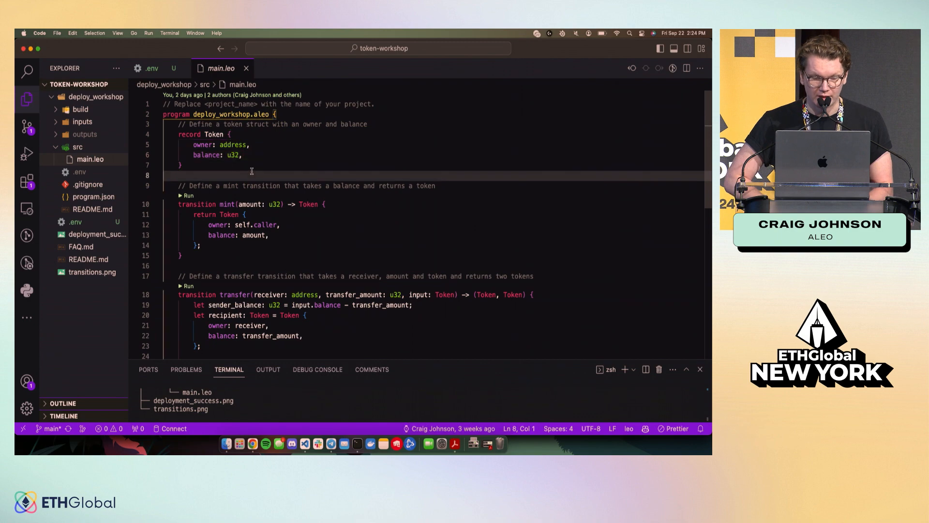
- Scroll through main.leo's Token record and transitions, selecting the mint transition name
scroll("down", 3)
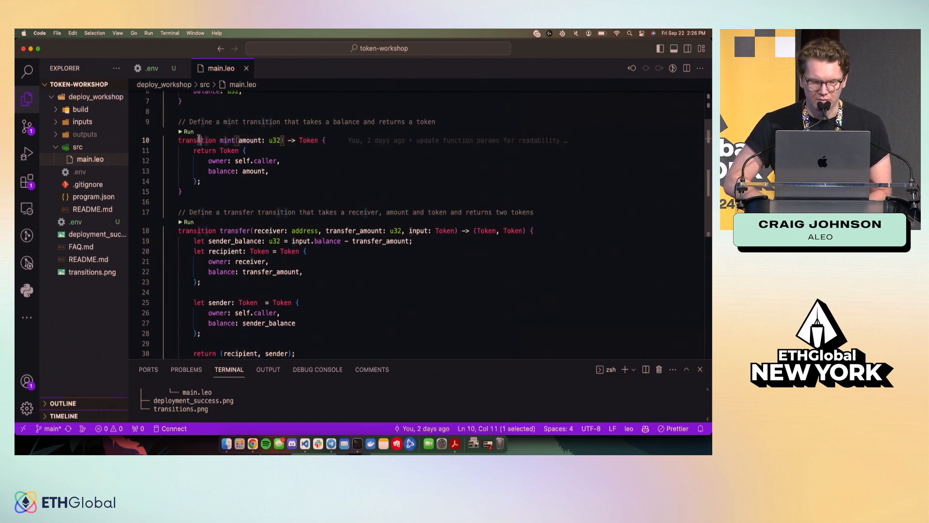
double_click(197, 139)
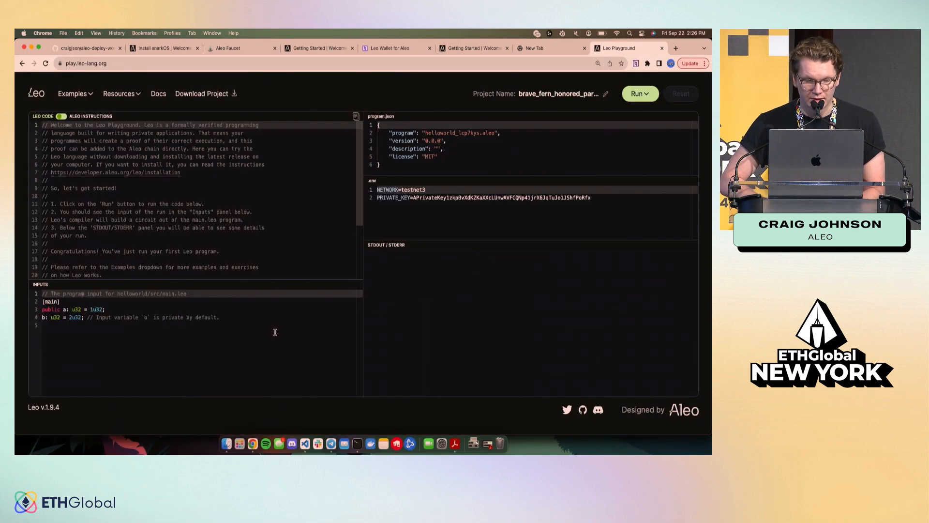
- Load the Token example in Leo Playground and scroll through its main.leo code
left_click(74, 94)
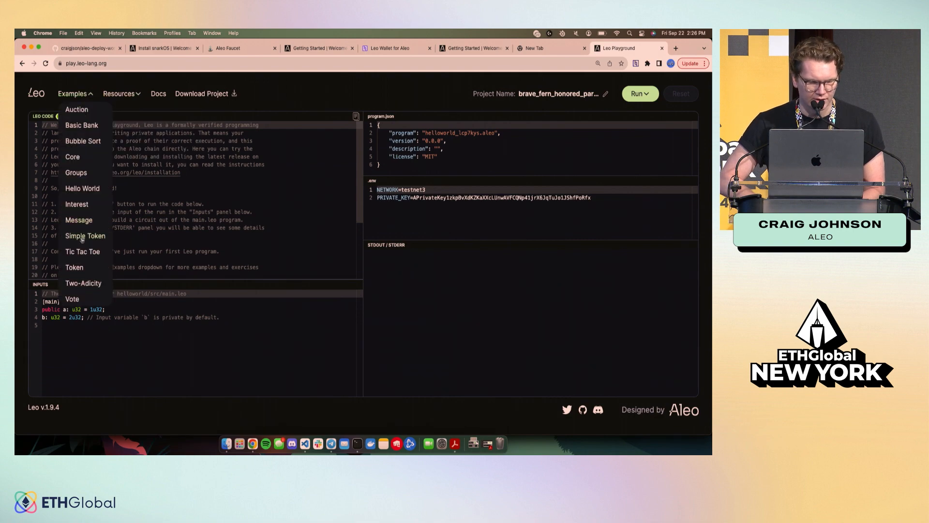
left_click(74, 267)
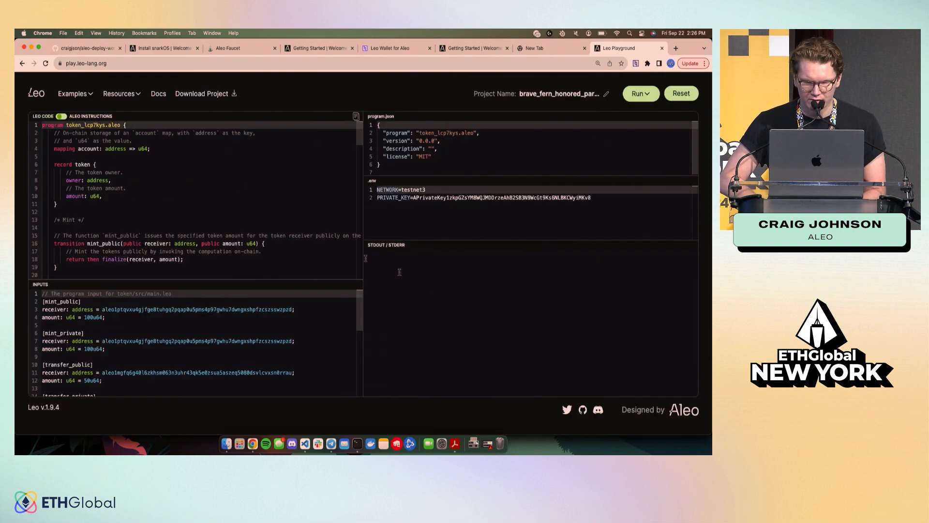
scroll("down", 3)
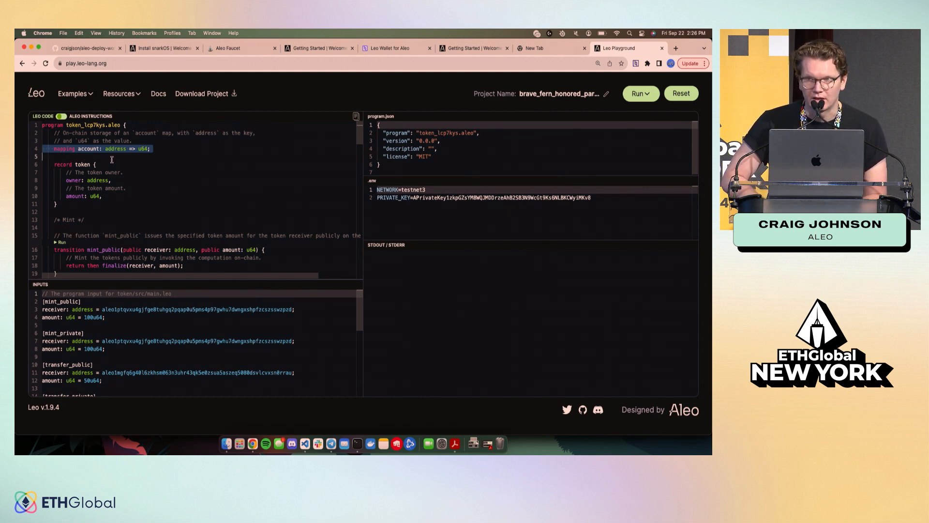
scroll("down", 3)
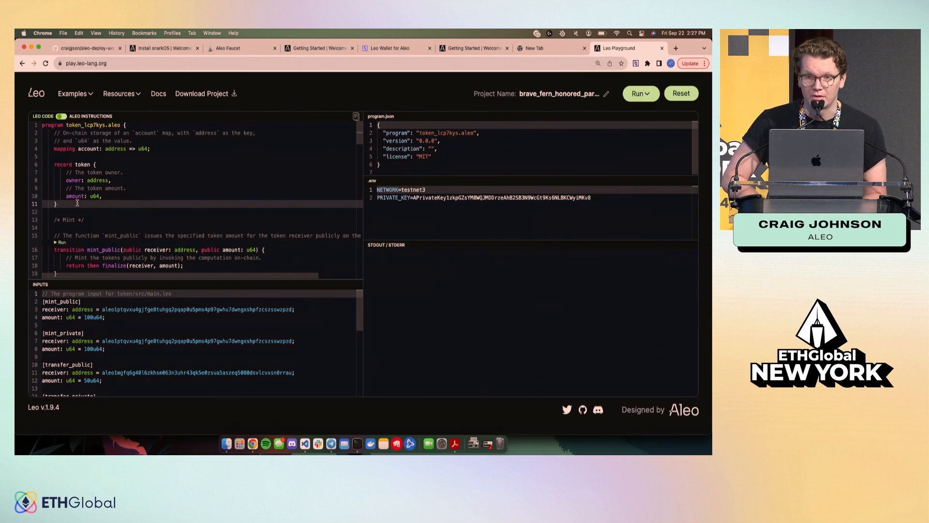
scroll("down", 3)
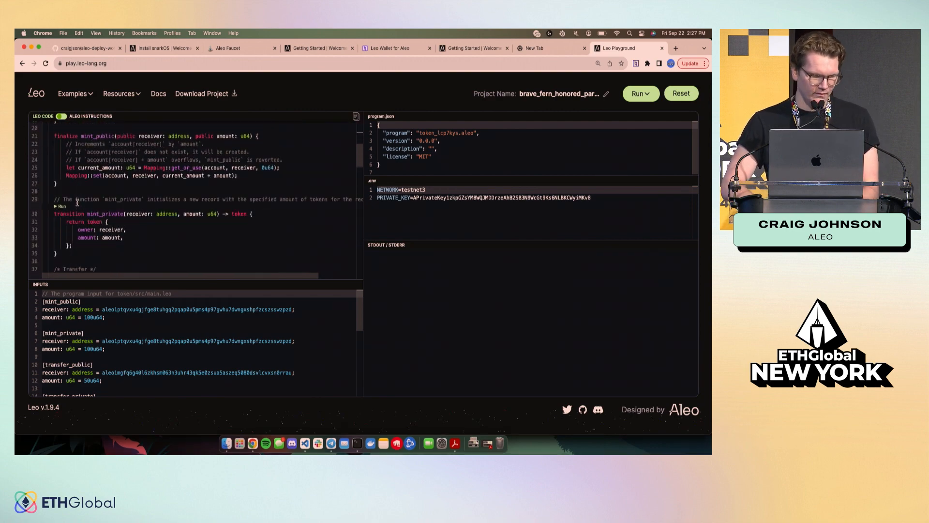
left_click(120, 94)
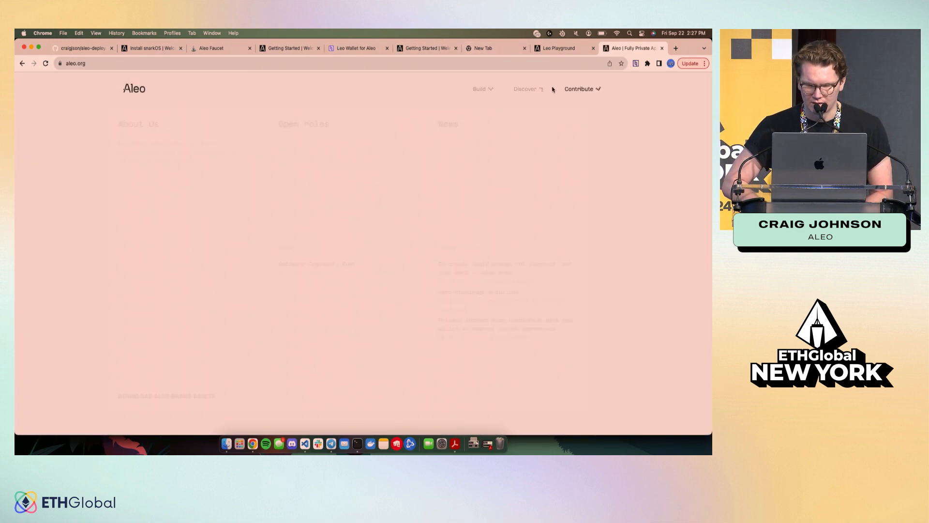
- Expand the aleo.org Build menu listing Leo Playground, Aleo Docs and snarkOS
left_click(479, 88)
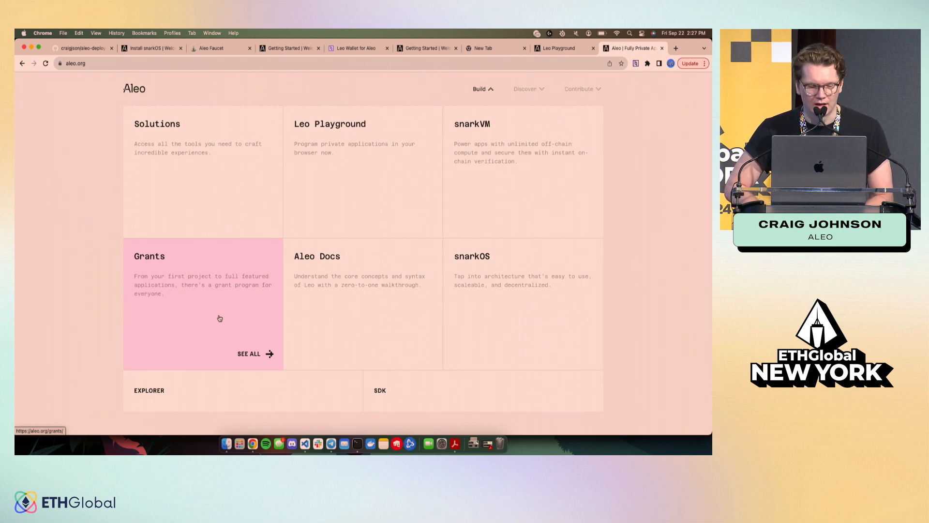
mouse_move(213, 302)
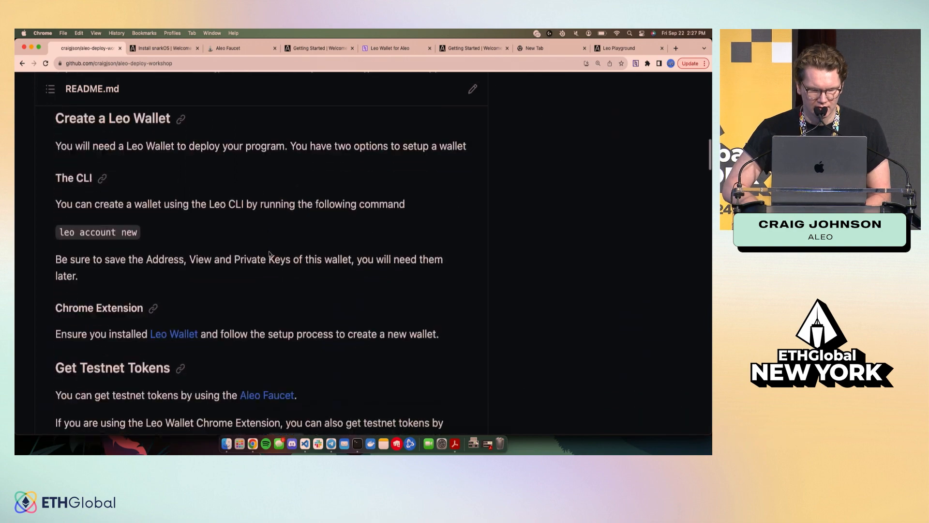
- Scroll to the README's testnet token section and open Leo Wallet showing 35 ALEO
scroll("up", 3)
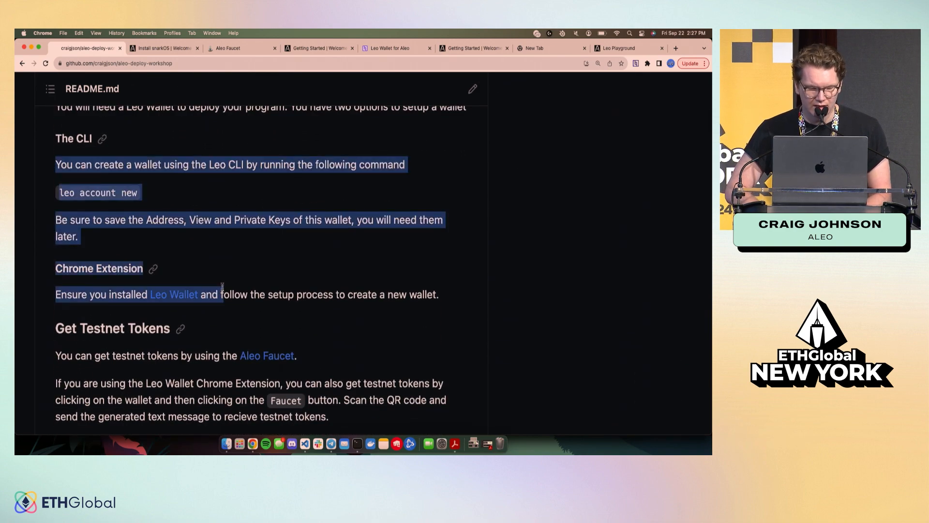
scroll("down", 3)
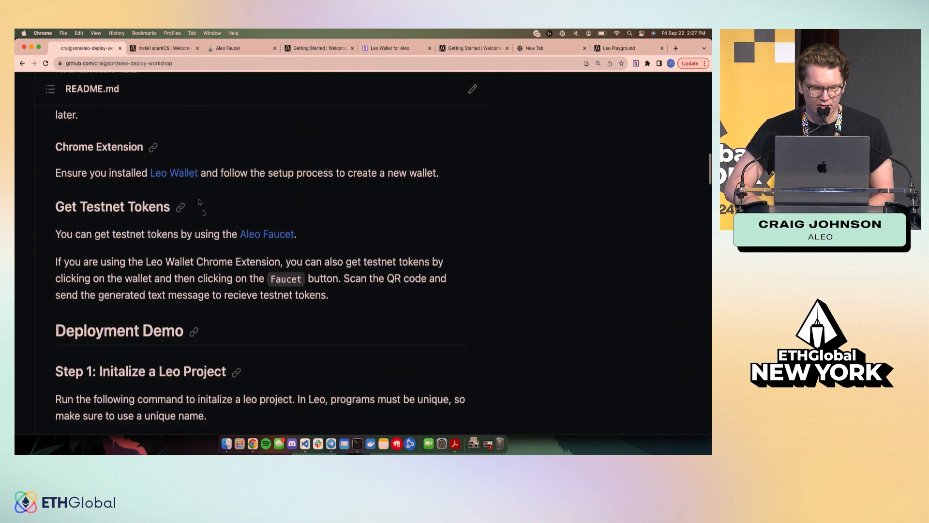
left_click(634, 64)
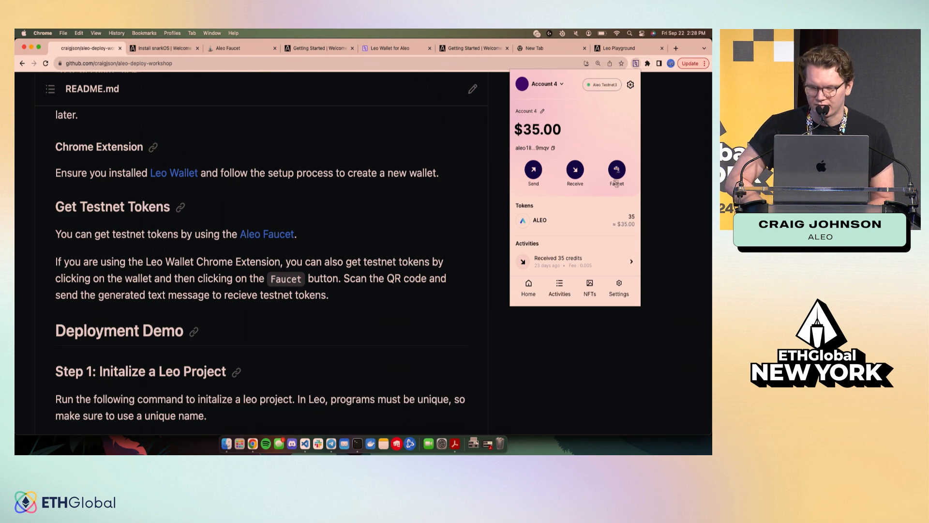
- Show and close the Leo Wallet faucet QR code, then scroll to Deployment Demo Step 1
left_click(617, 170)
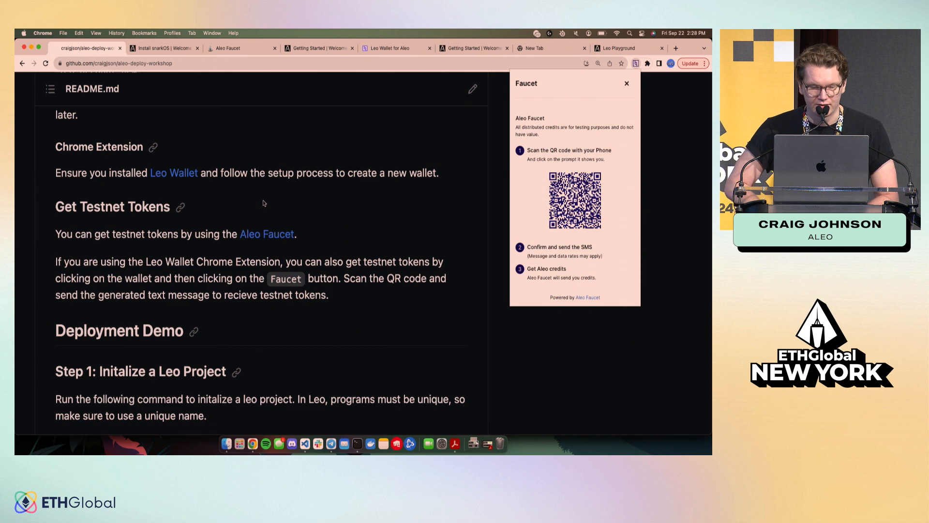
left_click(626, 83)
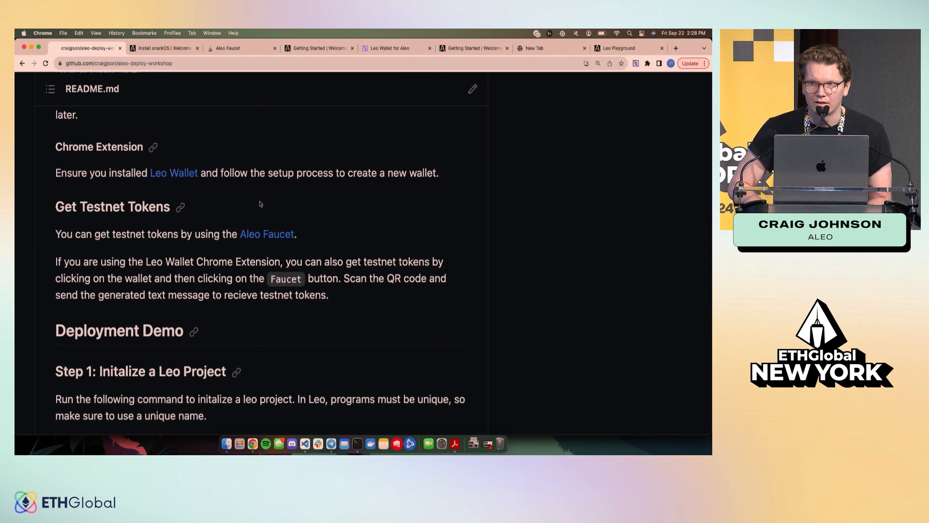
mouse_move(218, 199)
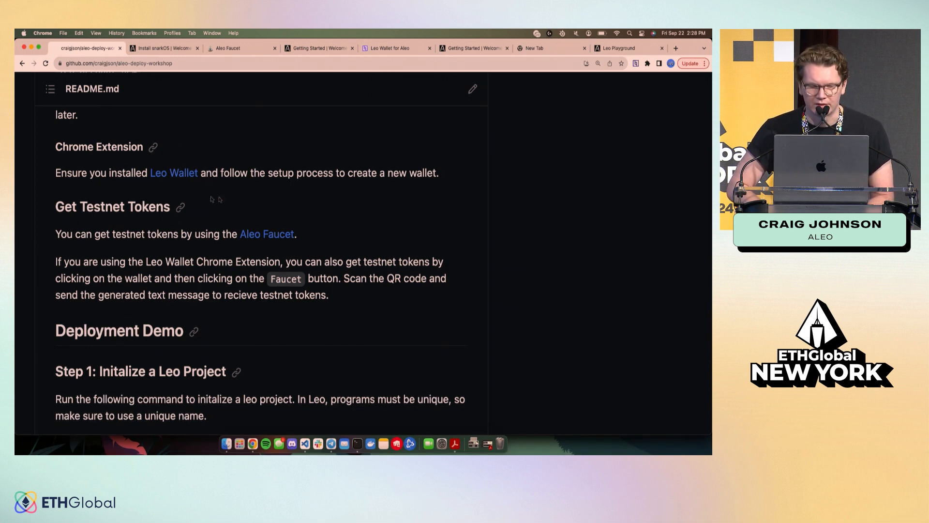
scroll("down", 3)
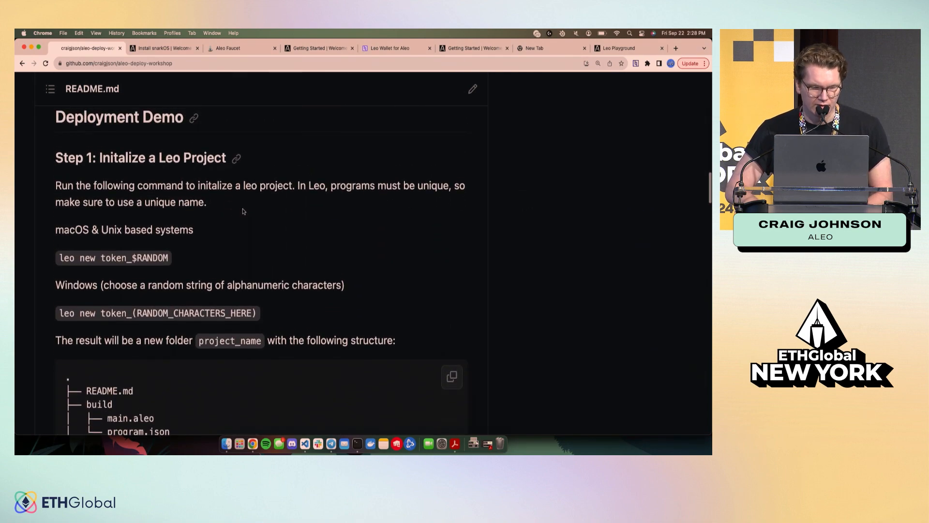
mouse_move(331, 447)
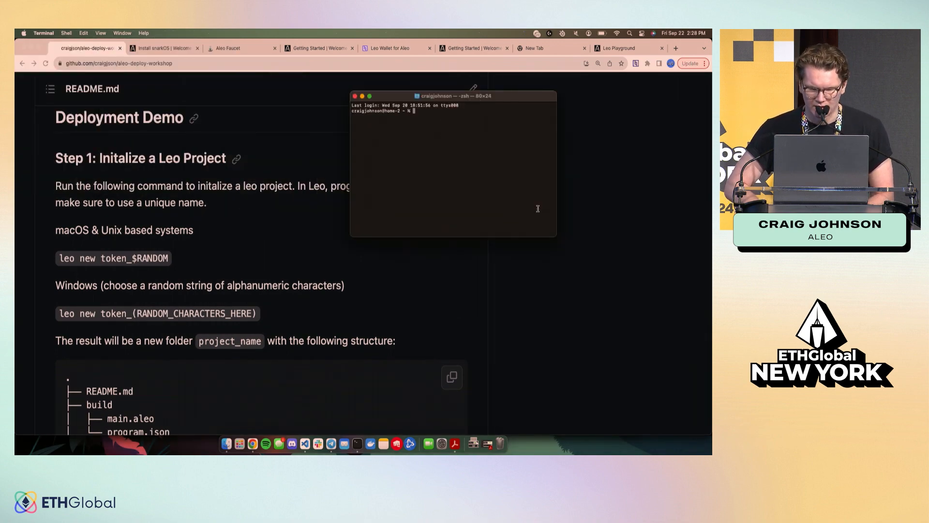
- Enlarge the Terminal, list files, enter dev/aleo and create a token_workshop folder
left_click_drag(556, 237, 651, 349)
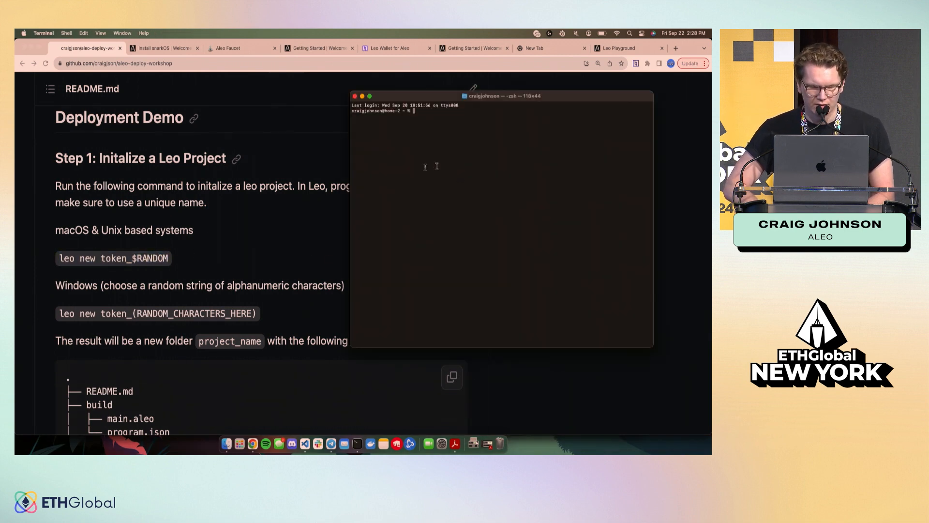
type("ls")
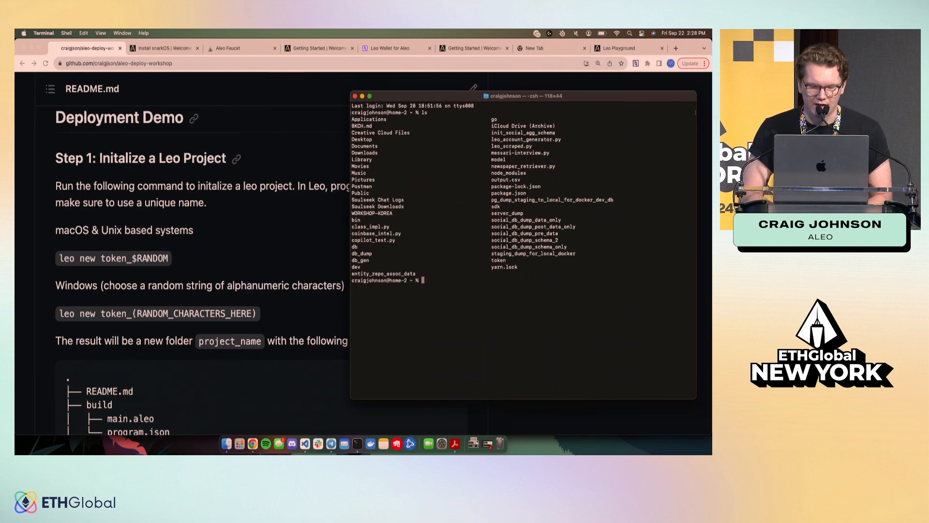
type("cd dev/all")
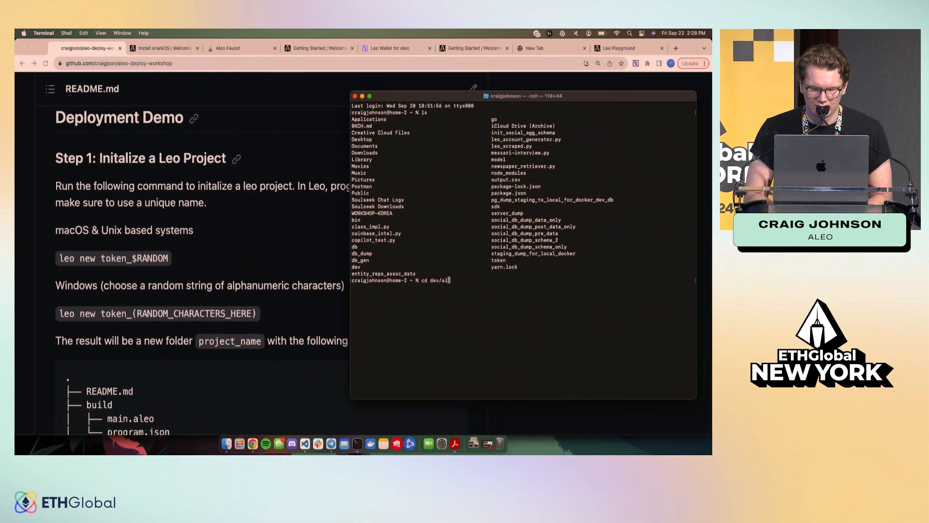
type("mkdir token_workshop")
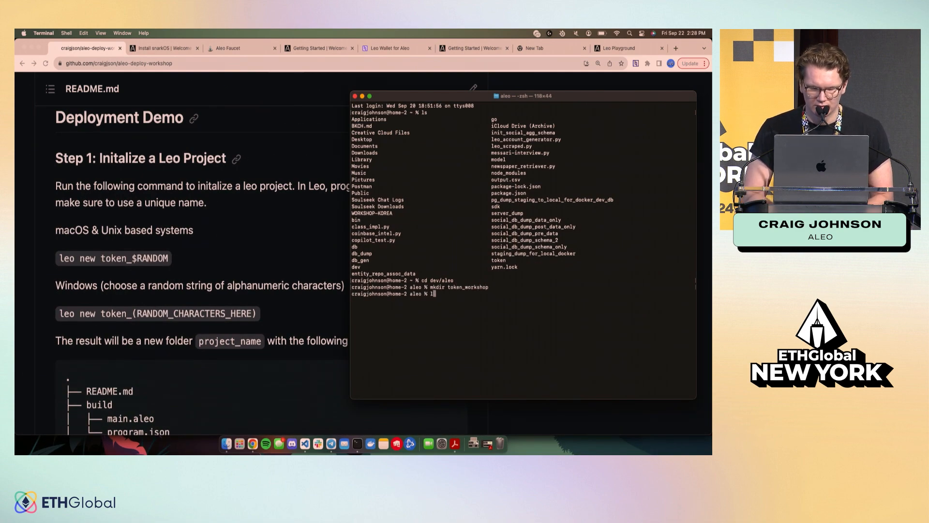
- Create the Leo program token_25902 and list its project tree
type("leo new token_$RANDOM")
type("cd token_25")
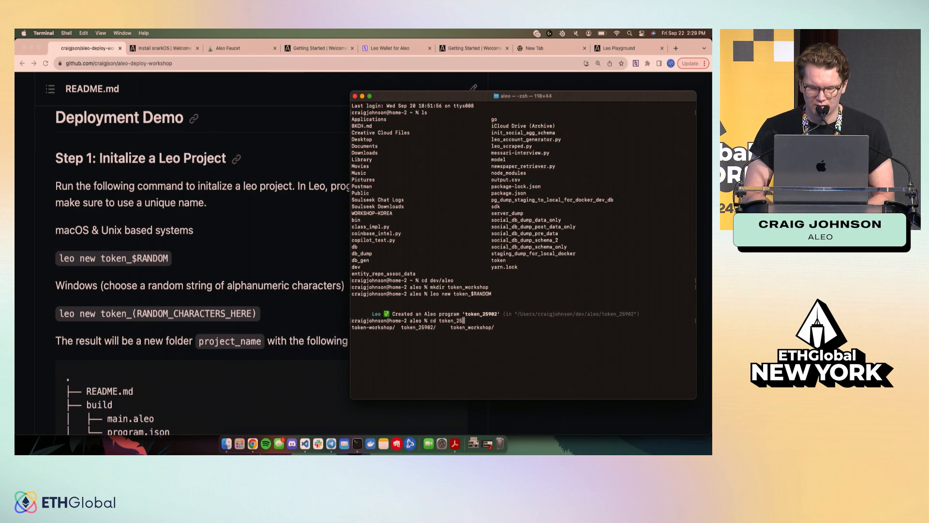
type("tree")
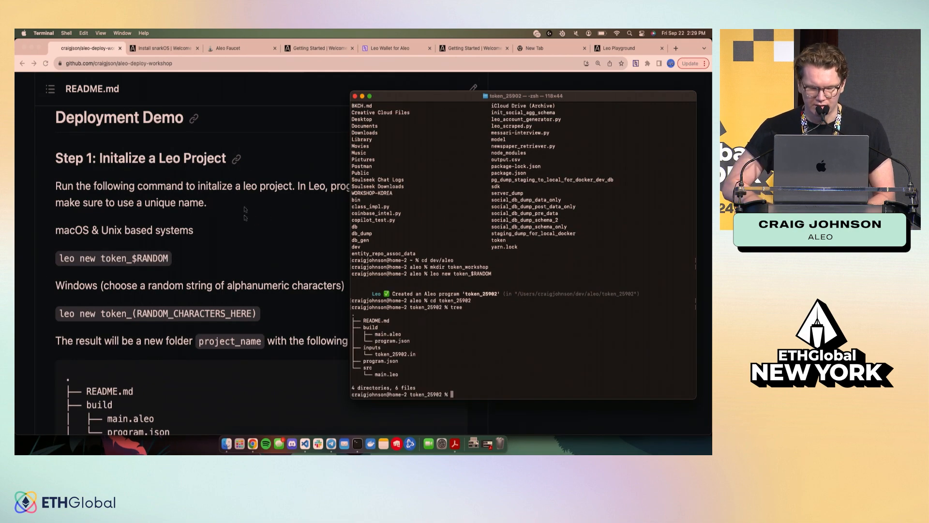
scroll("down", 3)
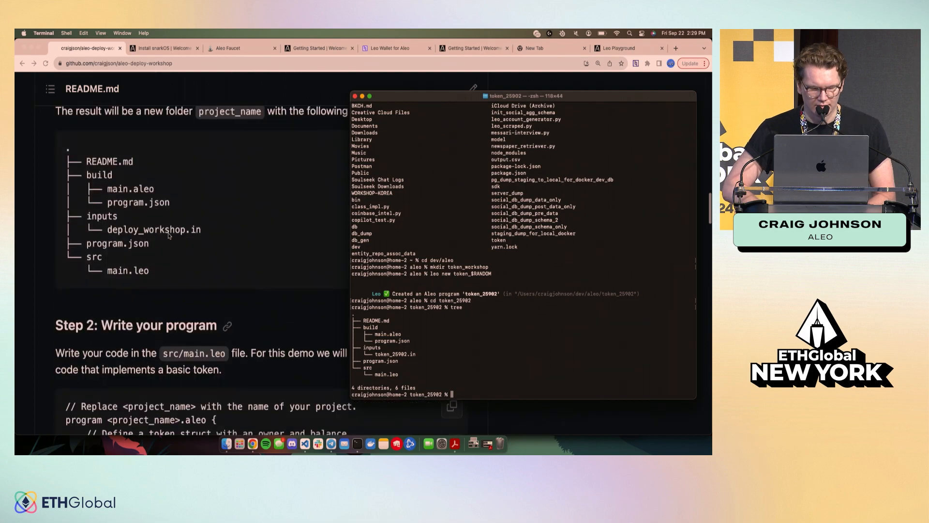
scroll("down", 3)
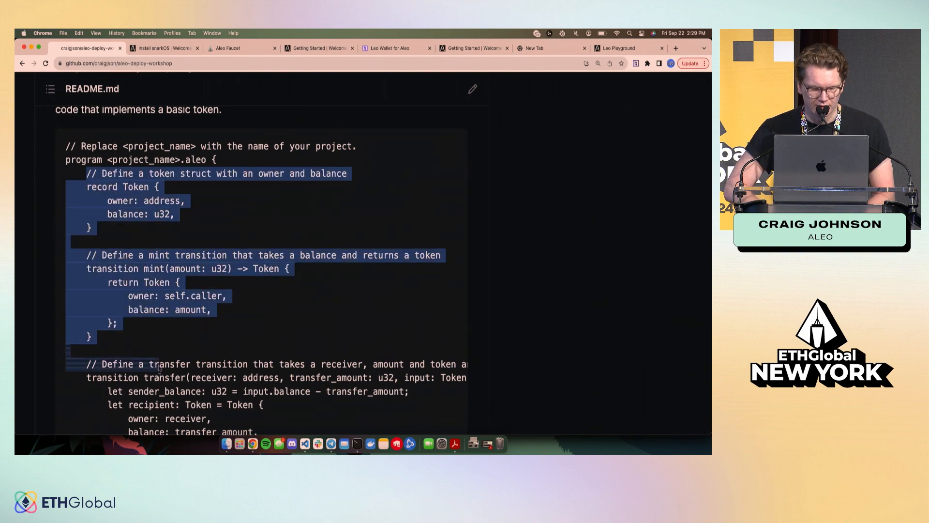
- Scroll the README further into the Step 2 token code's transfer transition
scroll("down", 3)
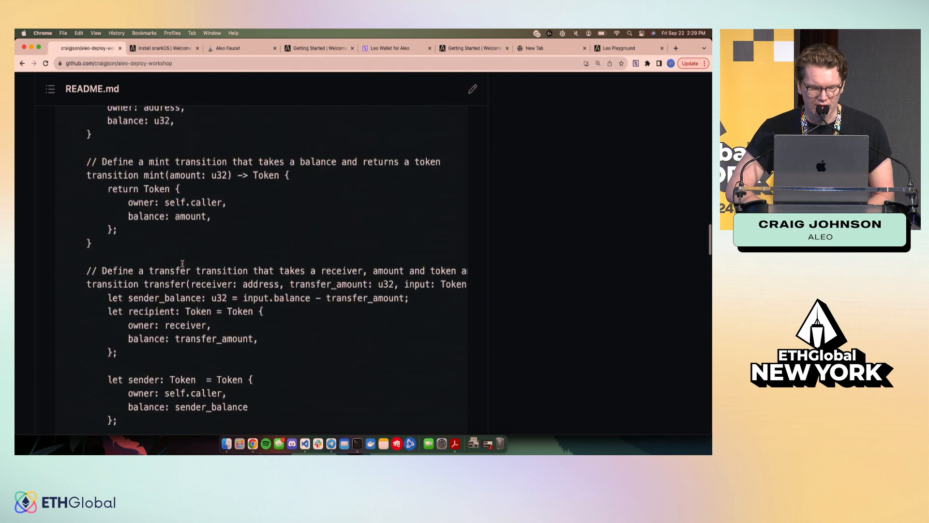
mouse_move(304, 443)
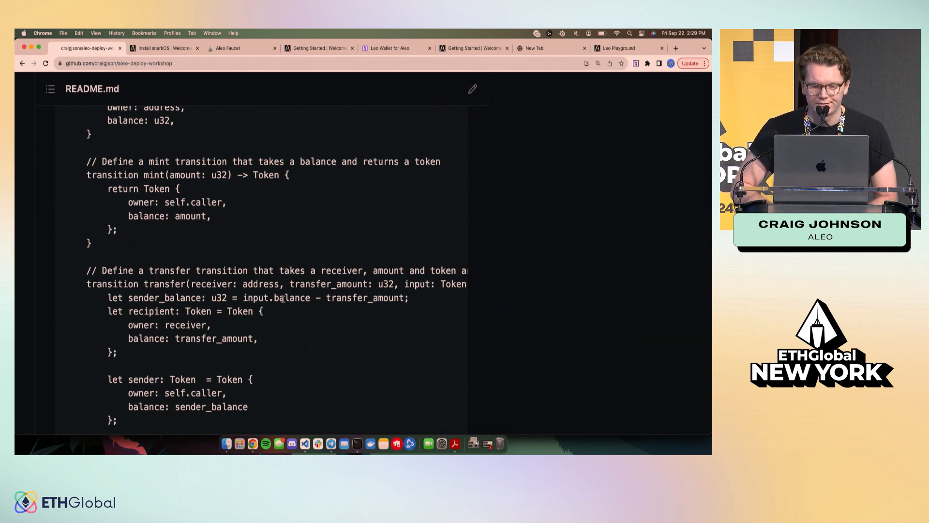
mouse_move(304, 444)
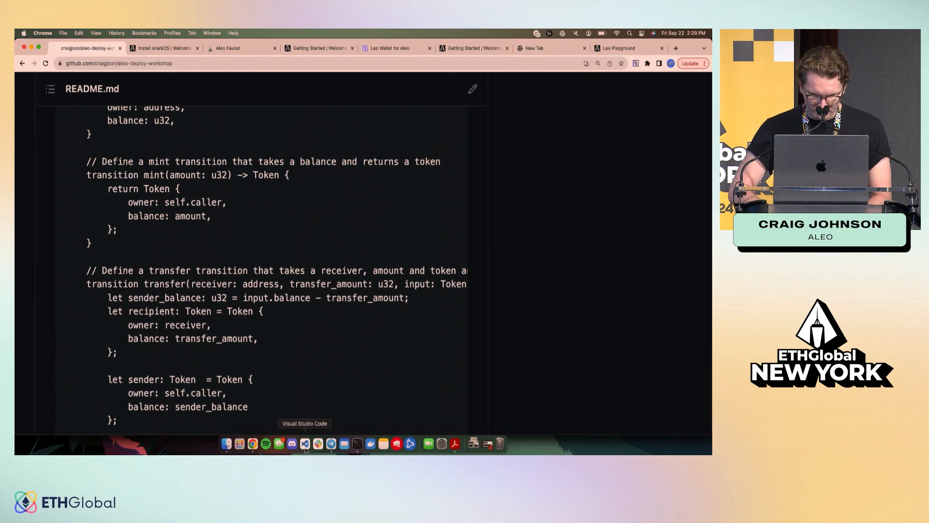
- Open the aleo/token_25902 folder as the VS Code project
right_click(304, 443)
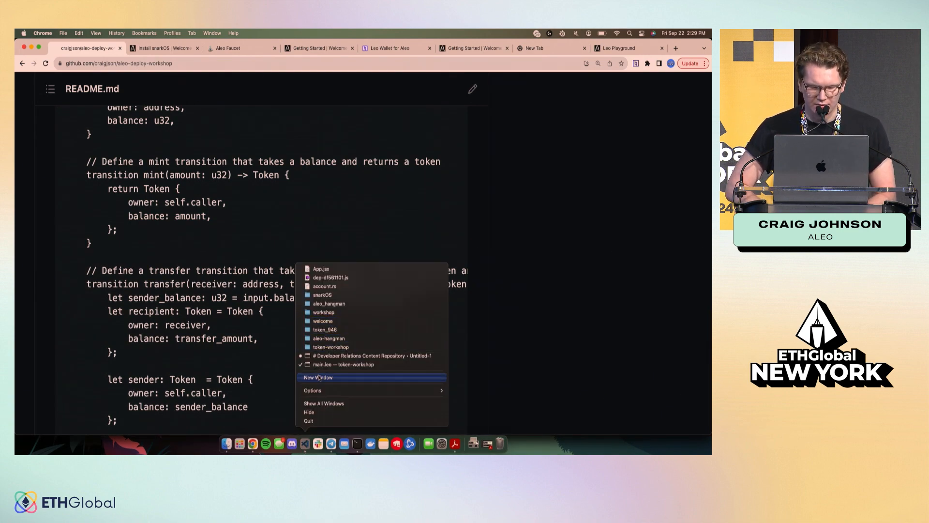
left_click(317, 378)
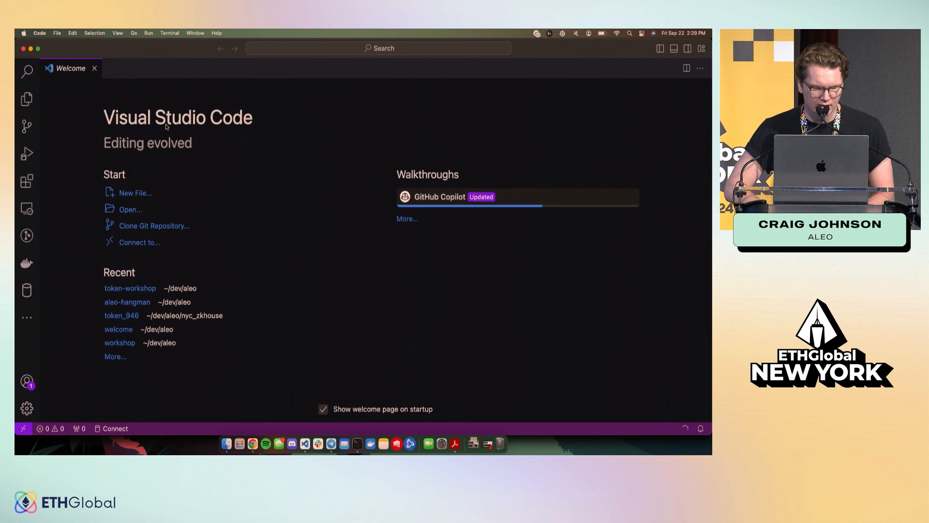
left_click(130, 209)
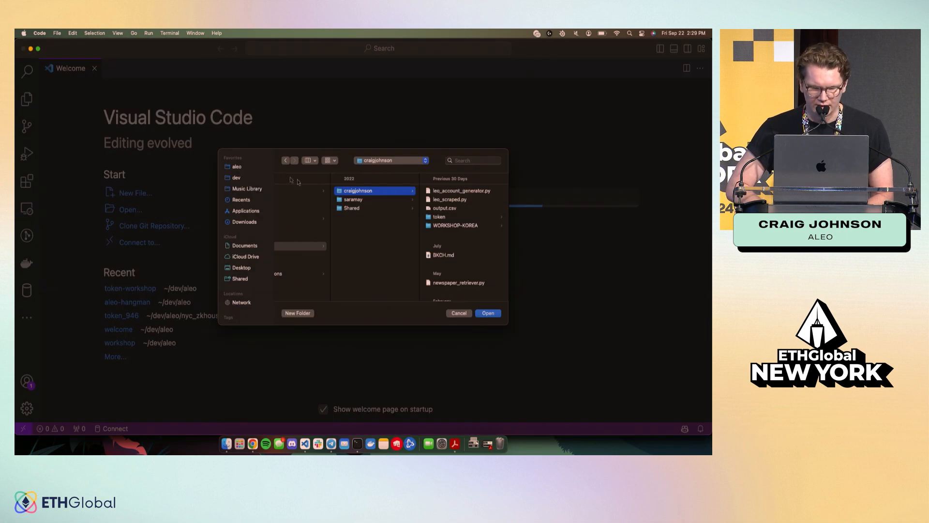
left_click(236, 166)
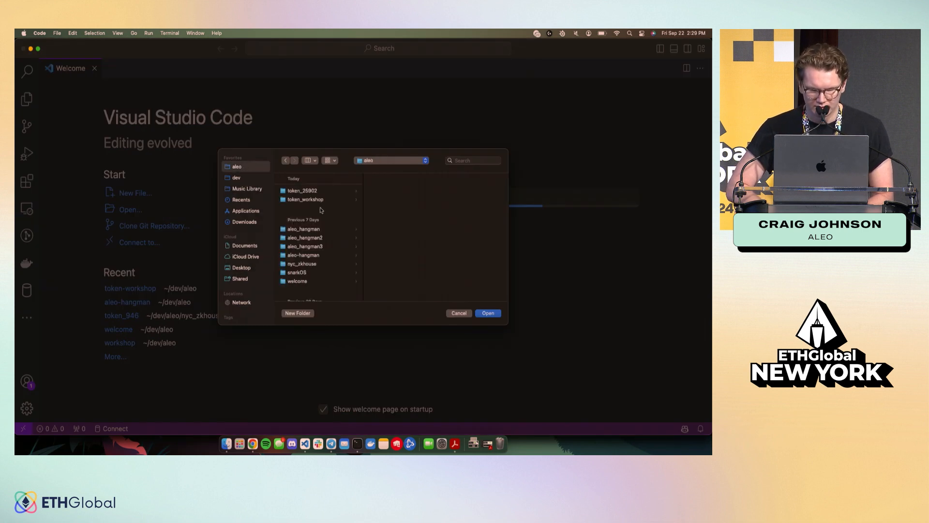
left_click(488, 312)
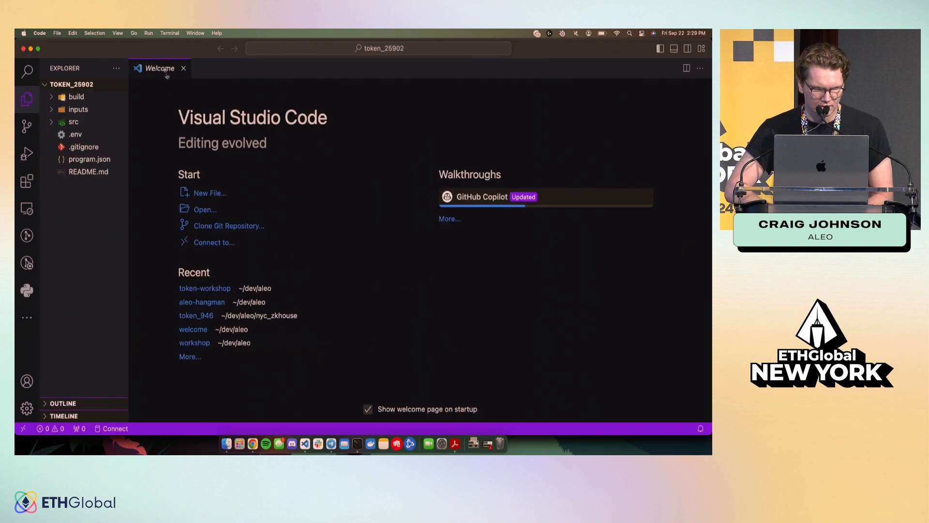
- Show an integrated terminal, expand src and build, and open main.leo
key("Ctrl+`")
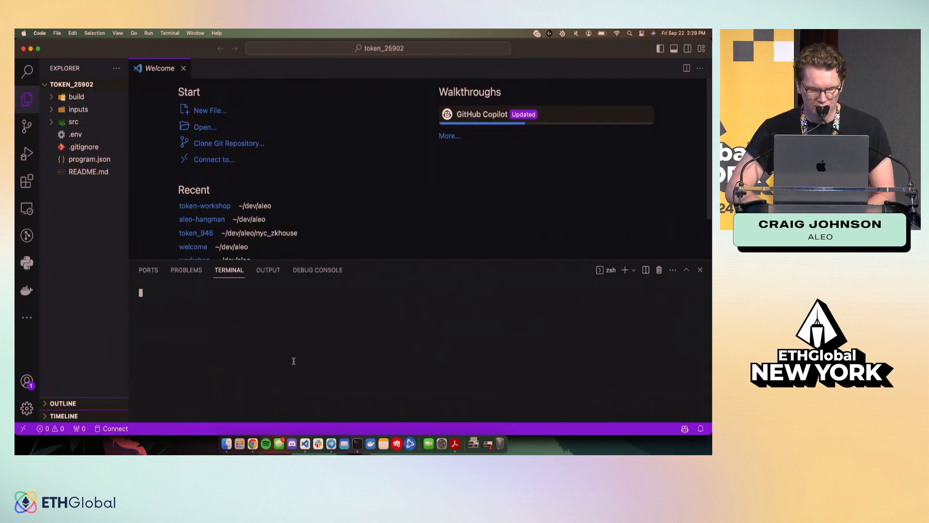
left_click(73, 122)
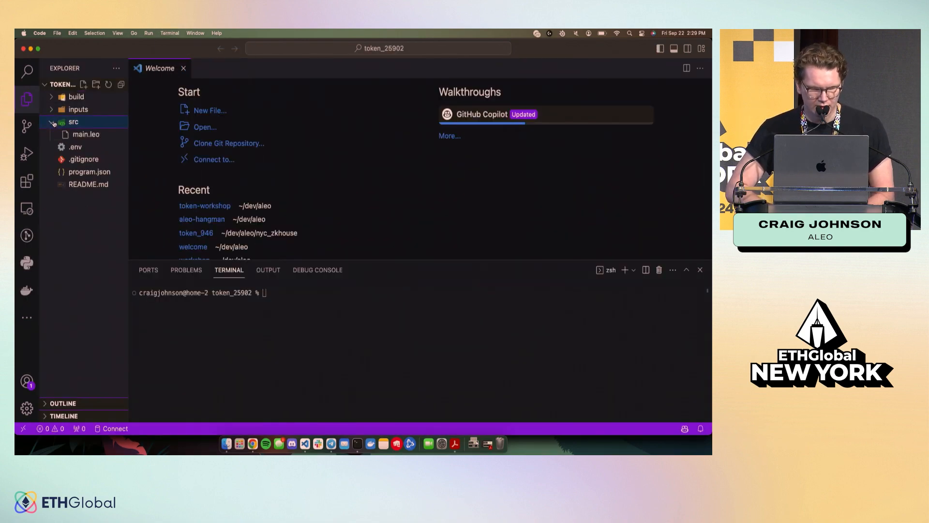
left_click(55, 96)
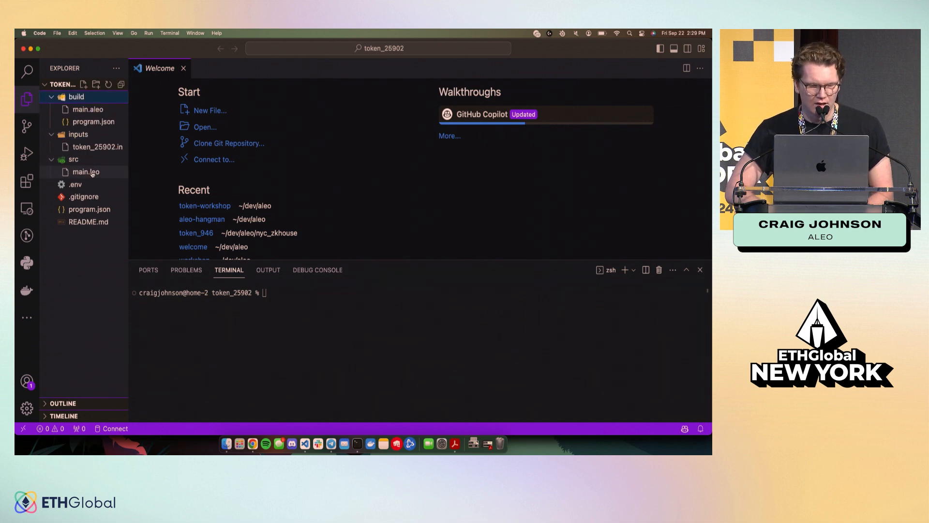
double_click(85, 171)
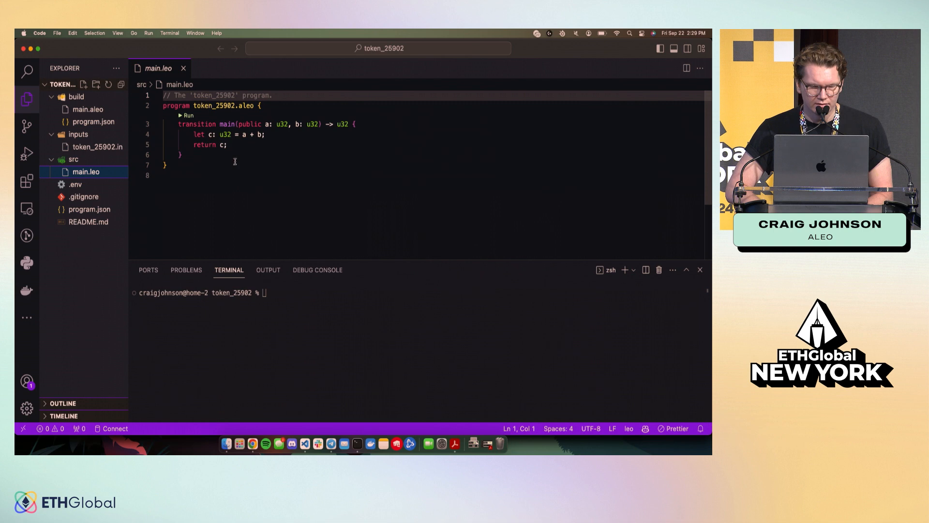
mouse_move(213, 155)
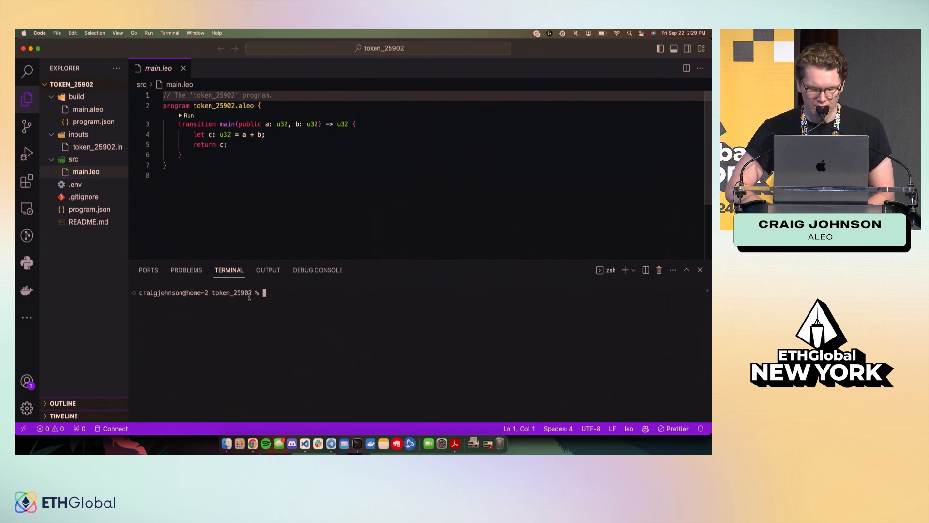
- Compile with leo build, inspect build/main.aleo, and return to main.leo
type("leo build")
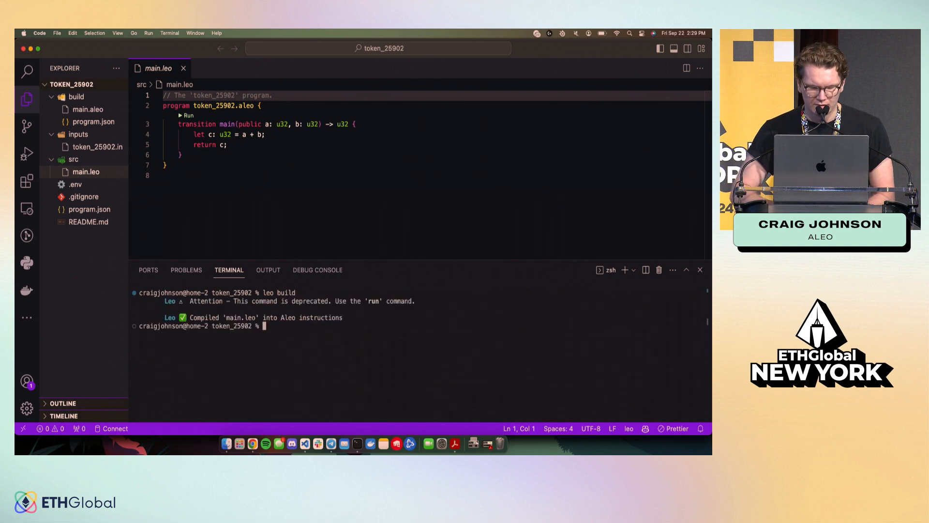
left_click(84, 109)
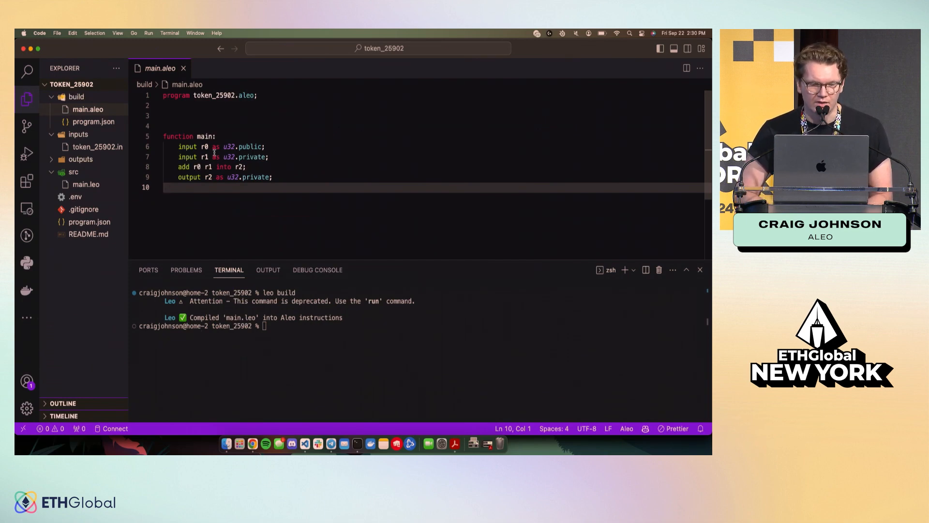
left_click(197, 122)
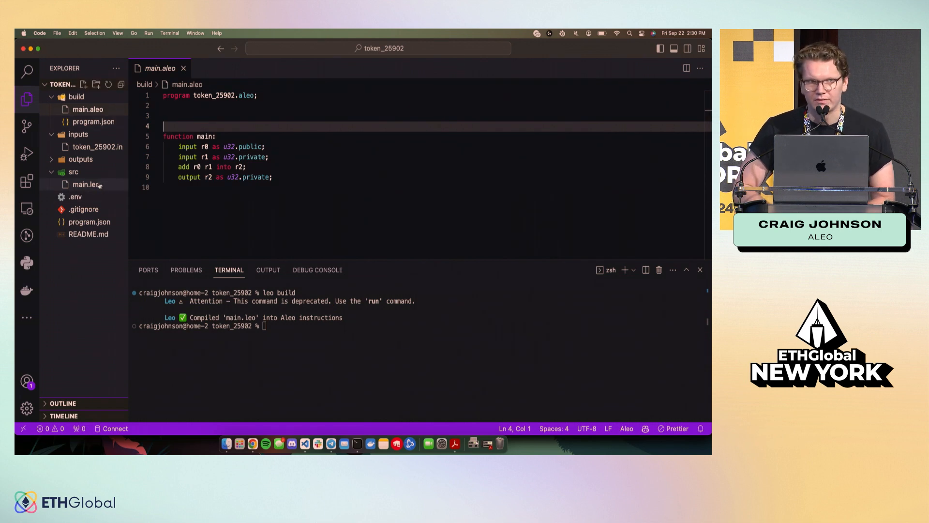
mouse_move(88, 185)
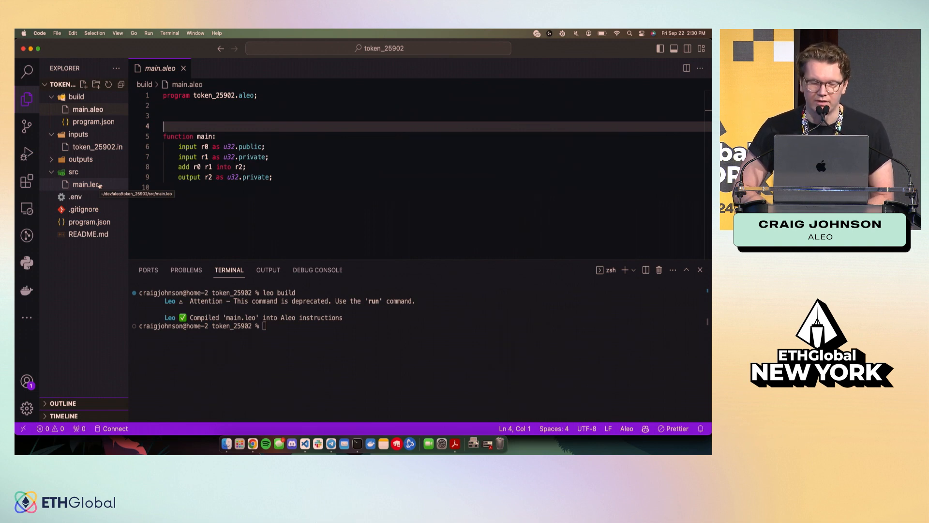
left_click(86, 185)
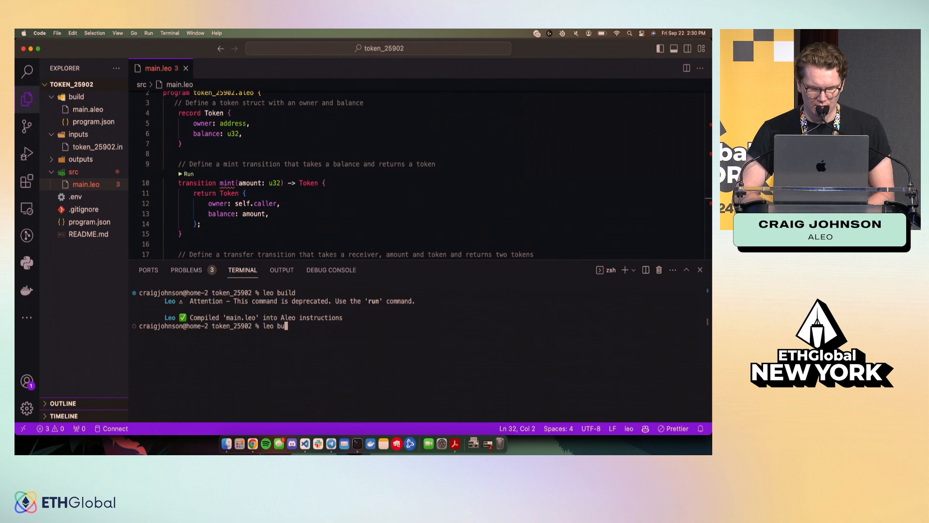
- Build the token program, remove the extra brace, rebuild, and view mint and transfer in main.aleo
key("Enter")
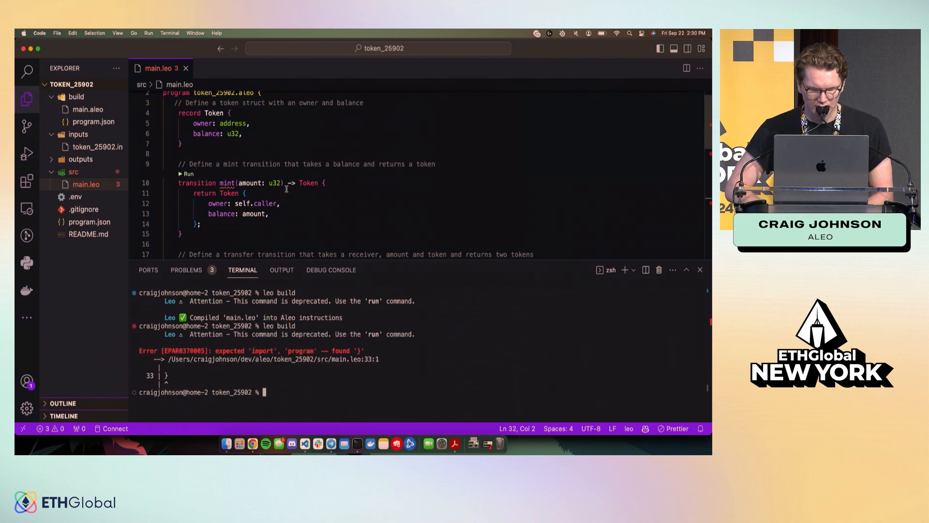
scroll("down", 3)
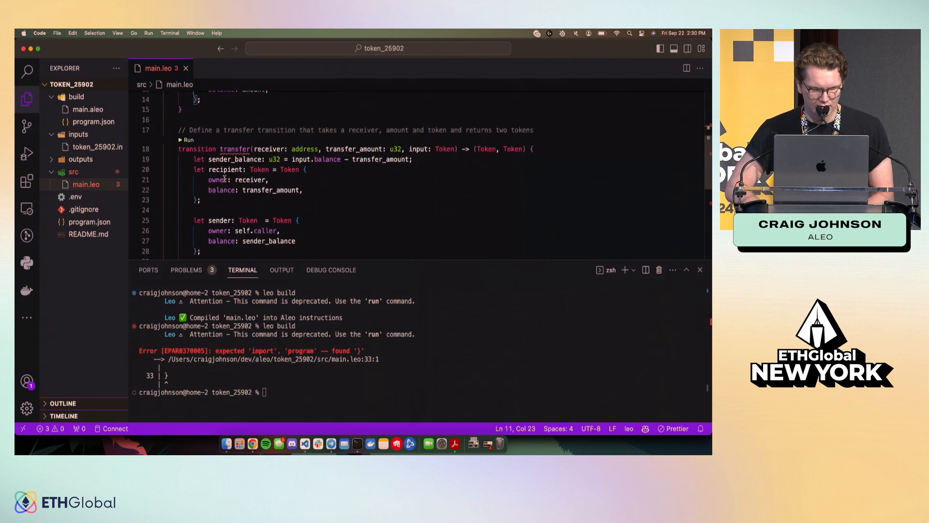
mouse_move(235, 149)
type("leo build")
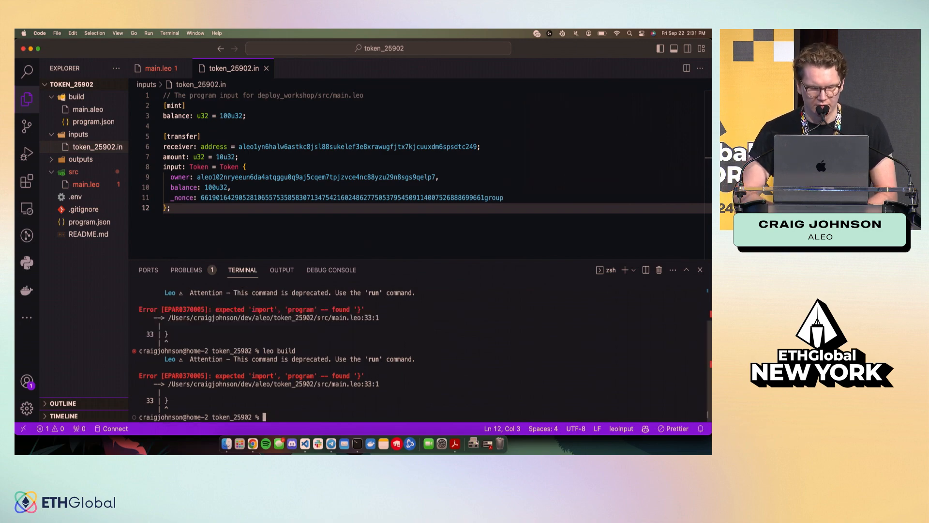
left_click(155, 68)
type("leo build")
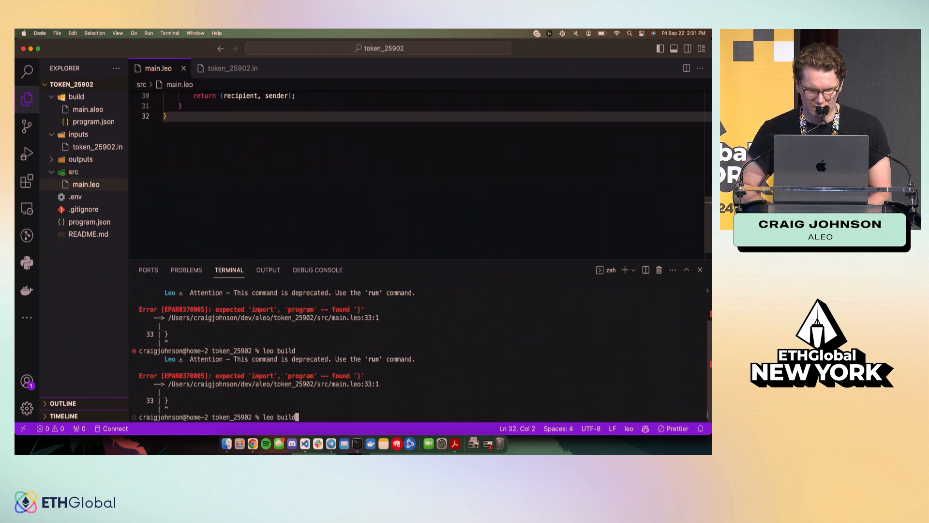
key("Enter")
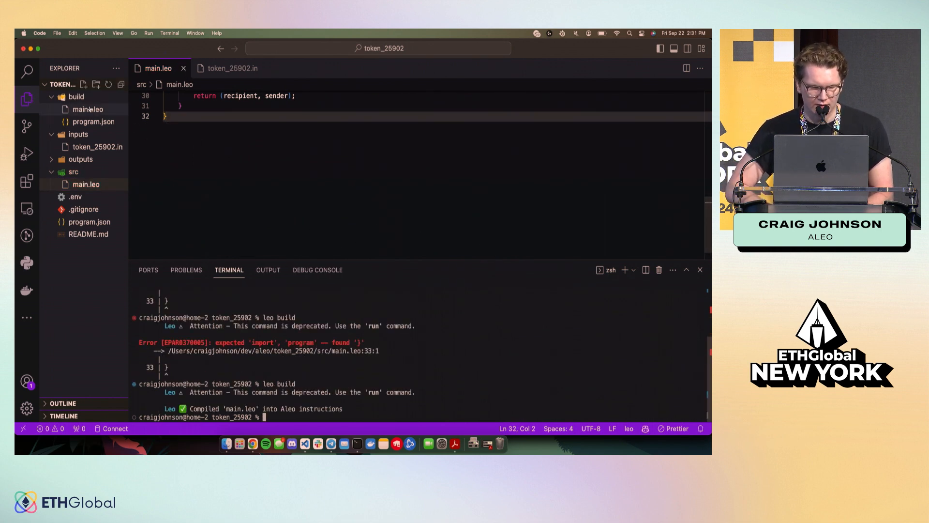
left_click(88, 109)
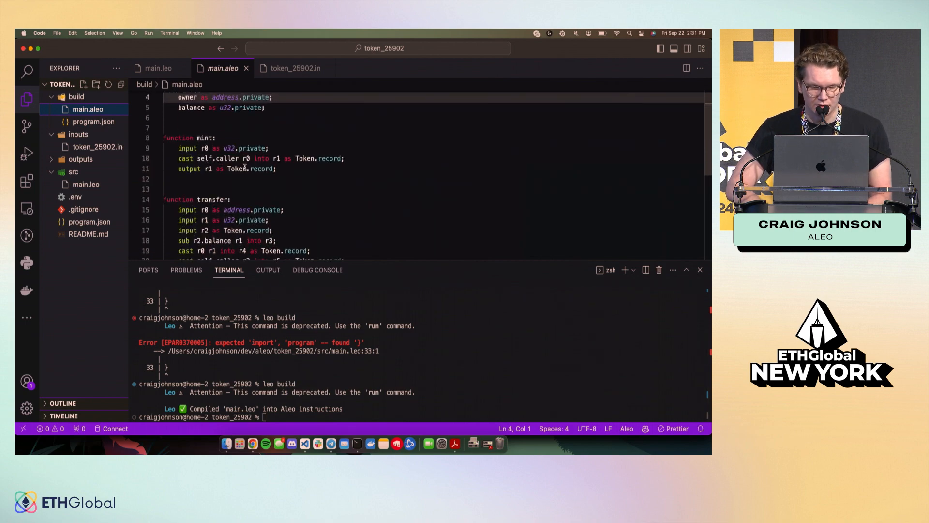
scroll("down", 3)
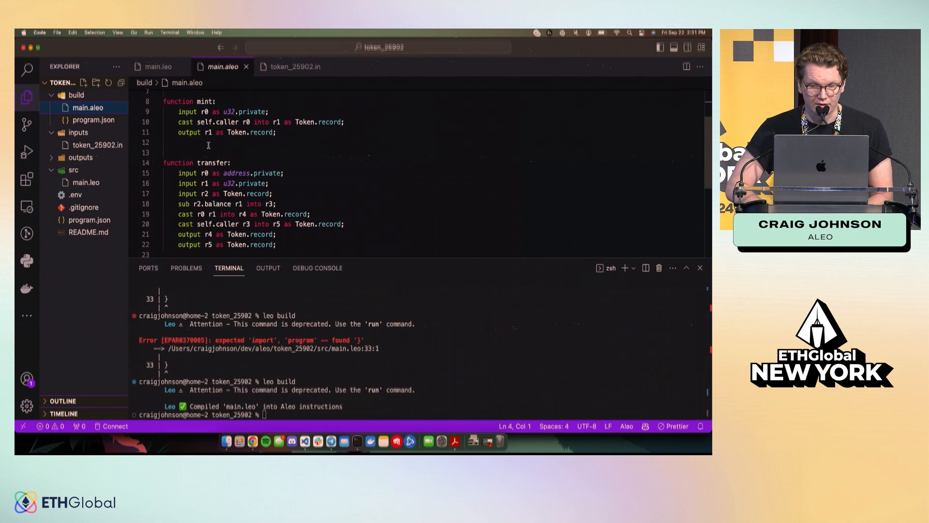
- Run leo run mint and copy the resulting 100u32 Token record
double_click(202, 101)
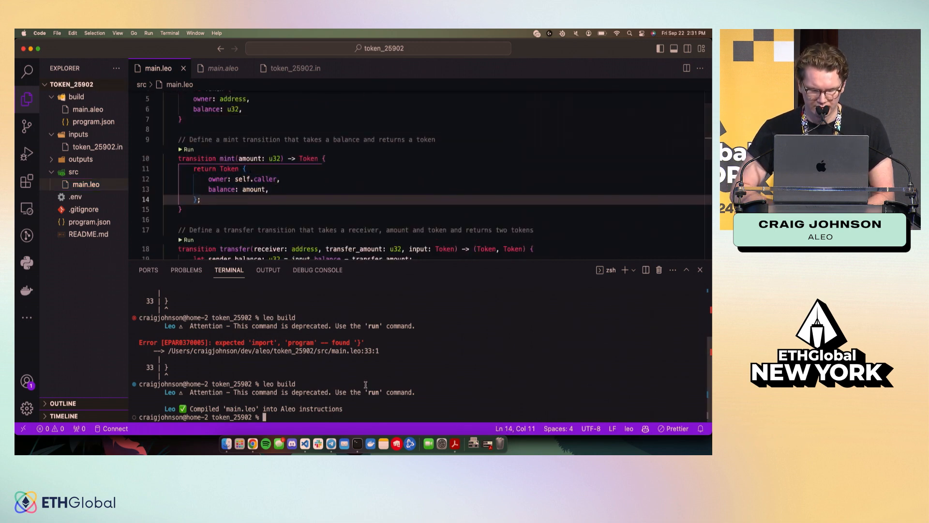
type("leo run mint")
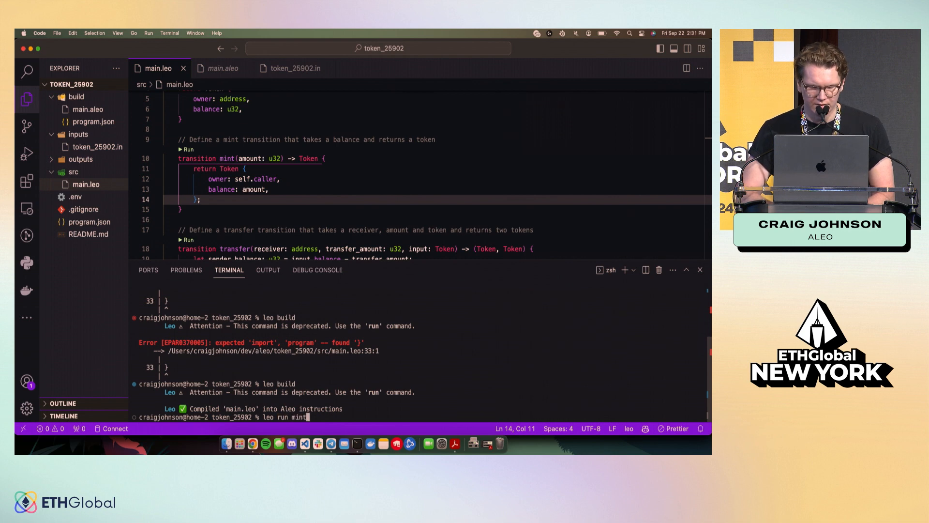
key("Enter")
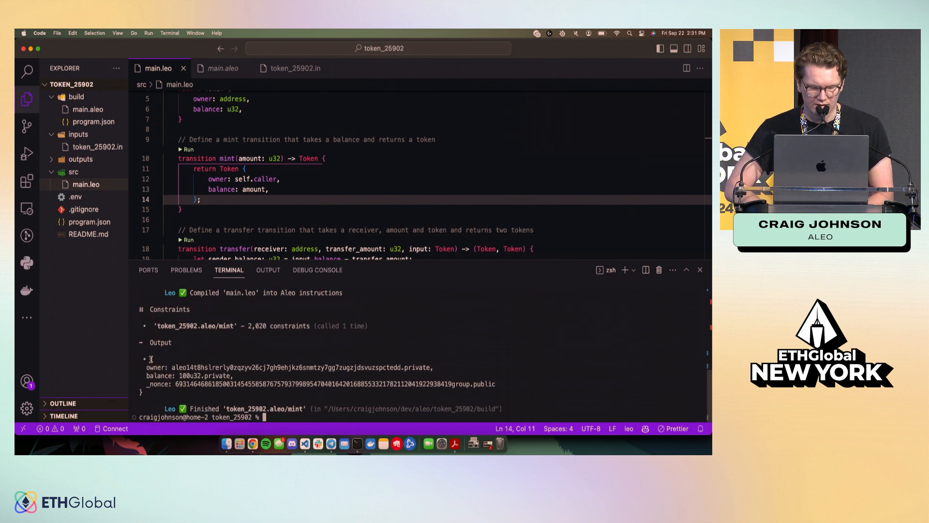
left_click_drag(151, 358, 162, 393)
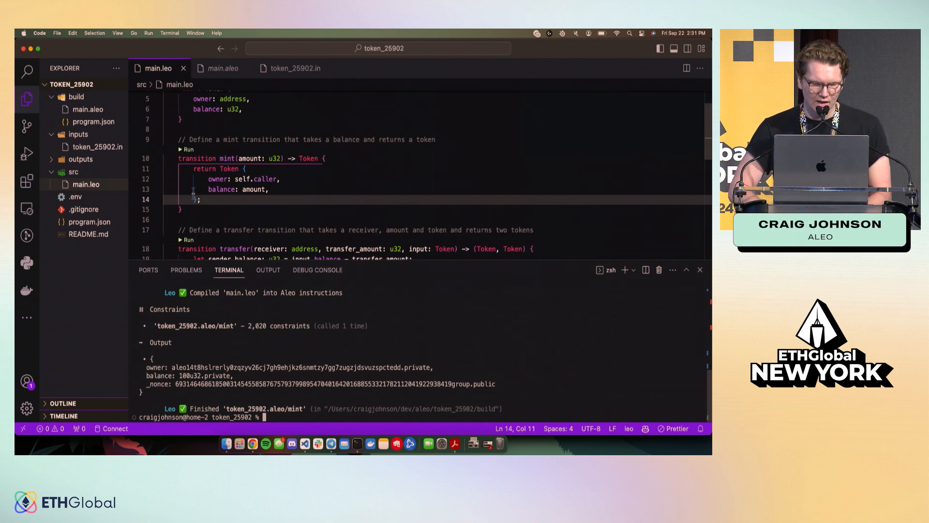
scroll("down", 3)
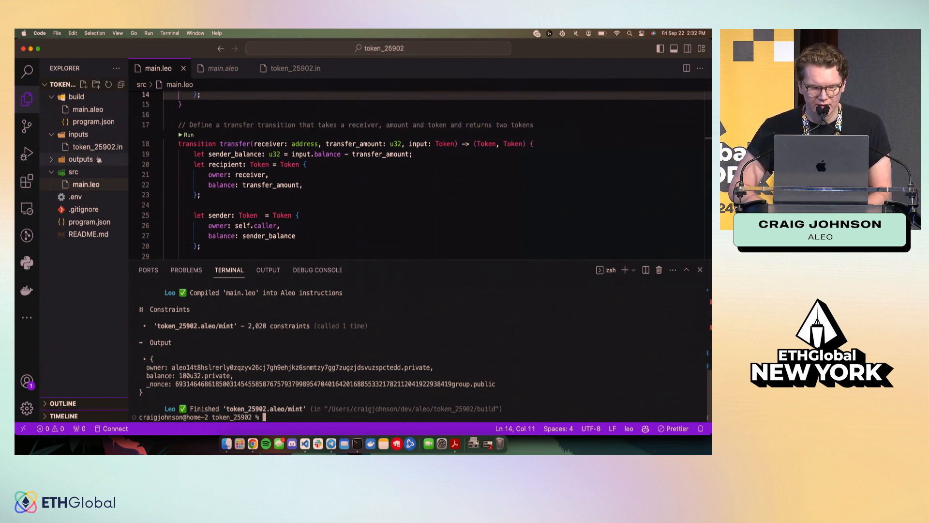
left_click(291, 68)
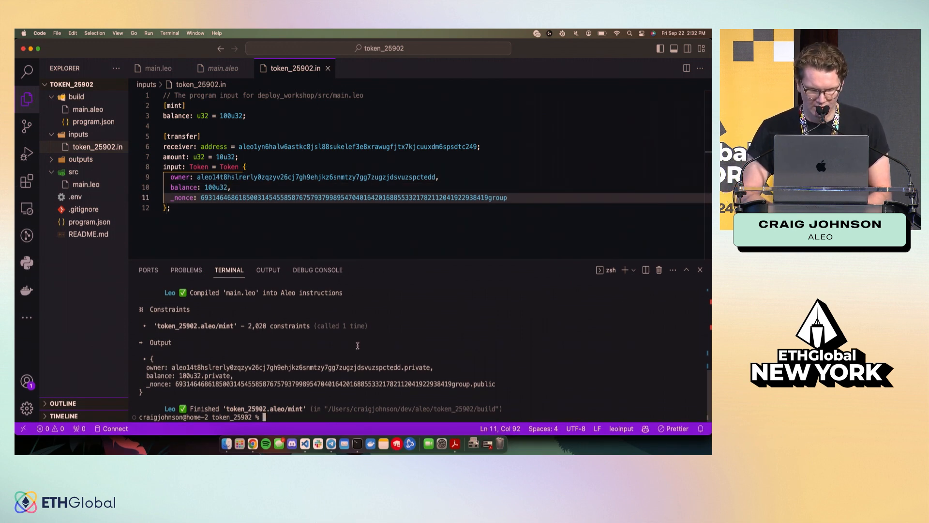
- Type leo run transfer in the terminal and review the transfer code in main.leo
type("leo run tra")
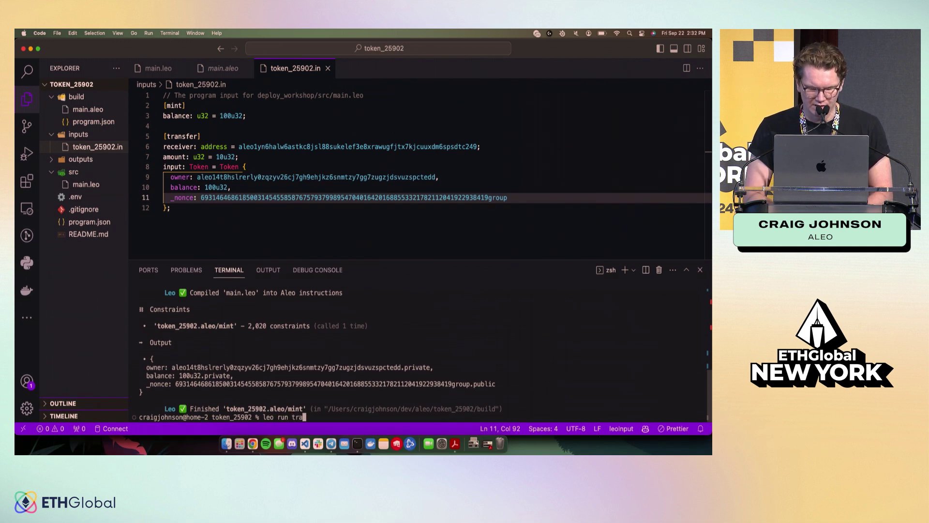
type("ns")
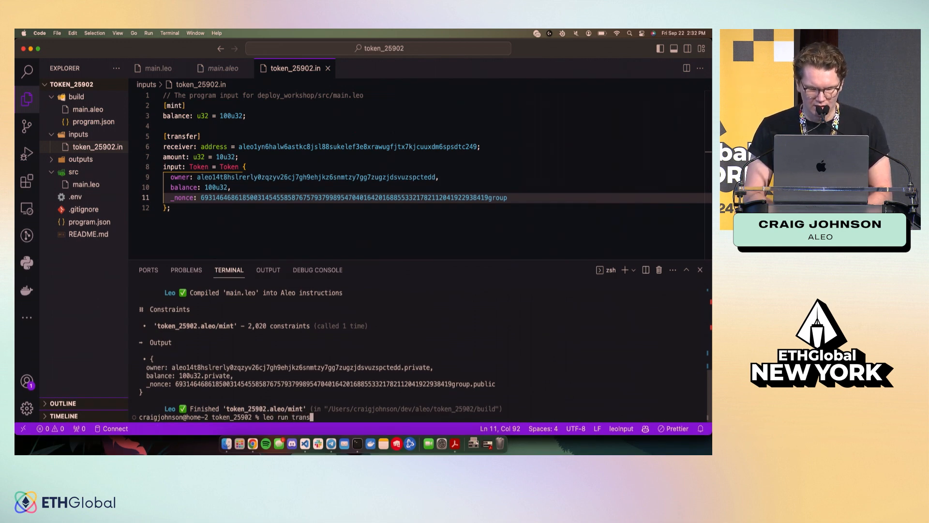
left_click(85, 184)
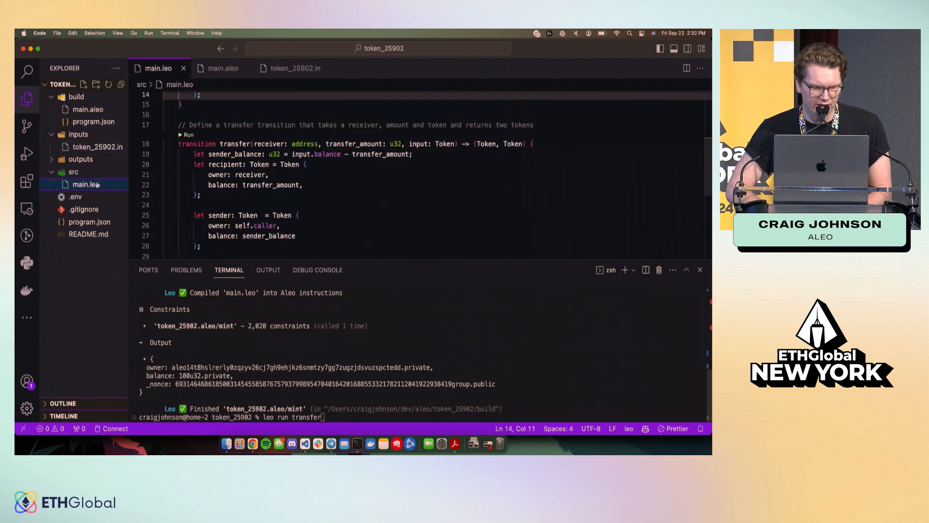
scroll("down", 3)
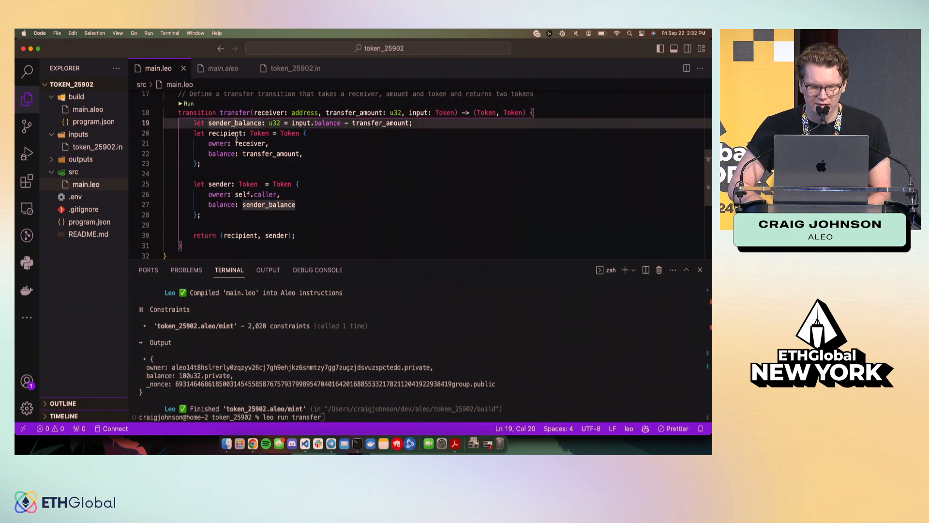
left_click_drag(195, 132, 200, 164)
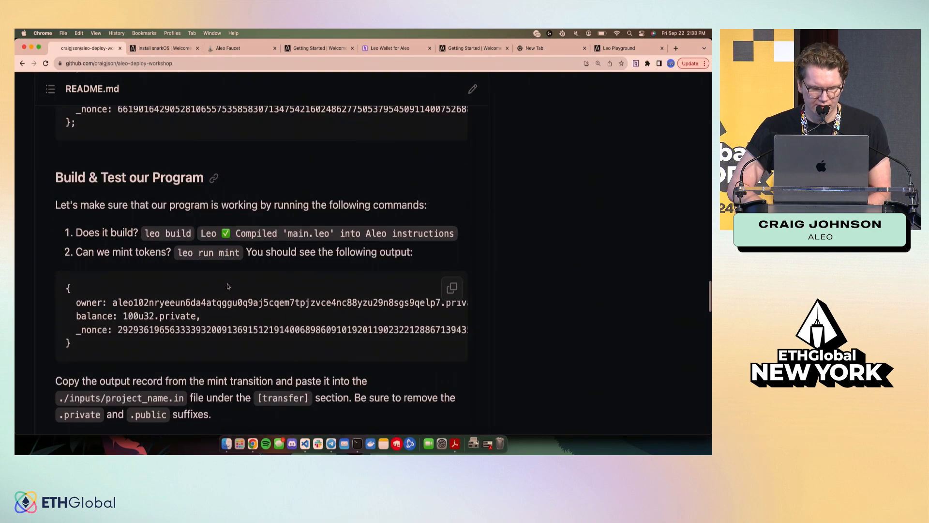
- Scroll the README to Step 3, then open the Leo Wallet's latest transaction in the explorer
scroll("down", 3)
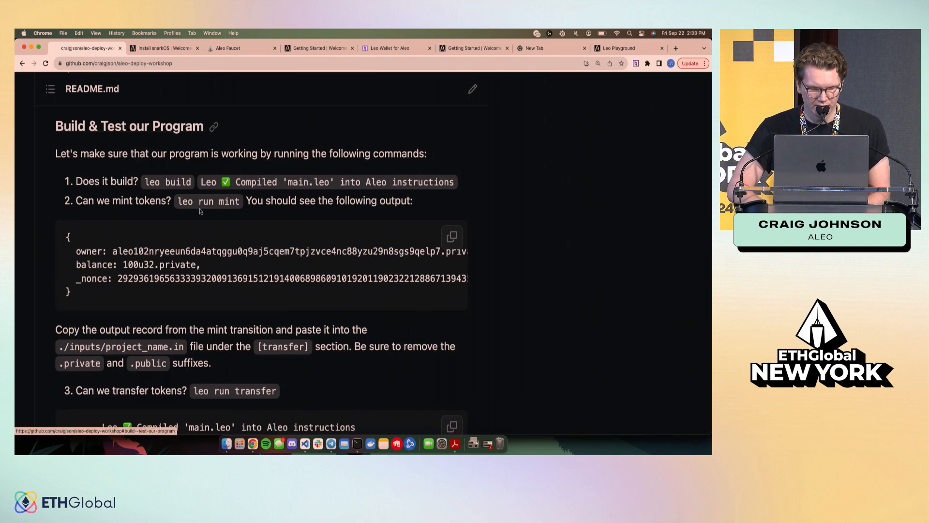
scroll("down", 3)
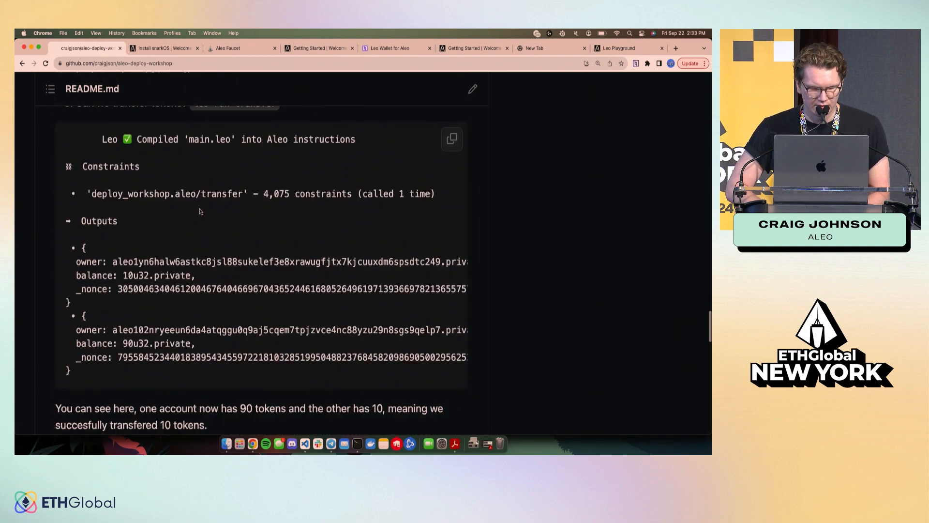
scroll("down", 3)
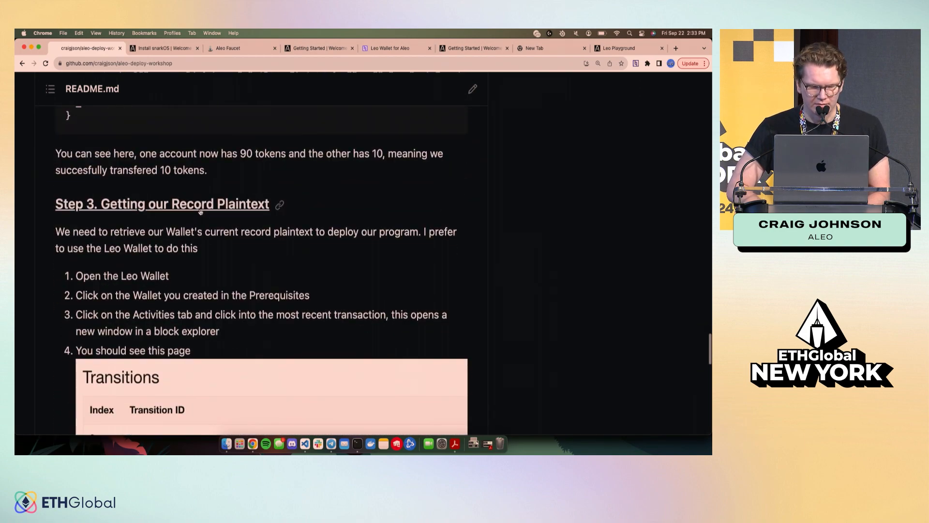
scroll("down", 3)
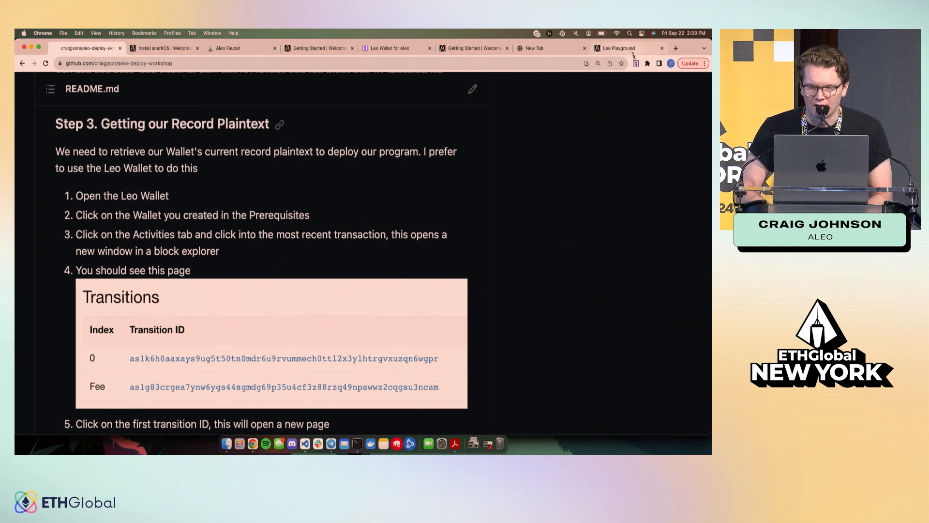
left_click(639, 64)
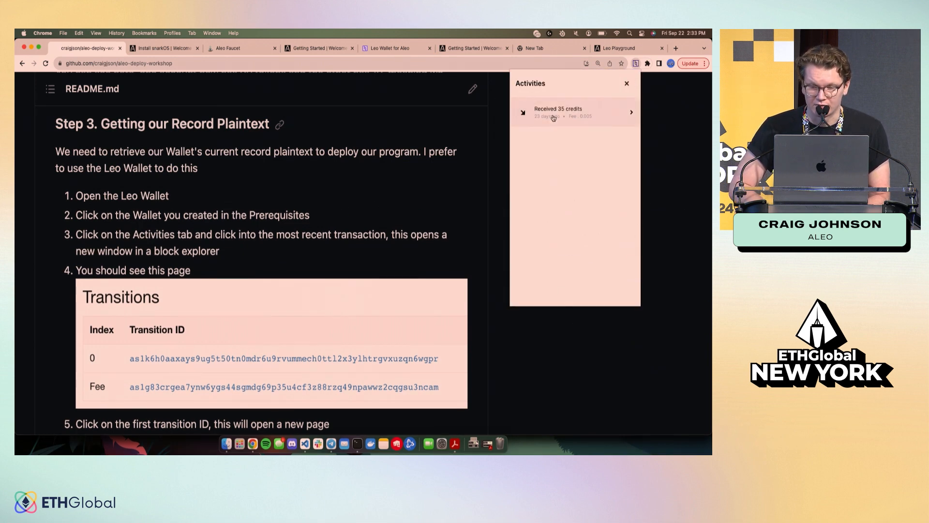
left_click(574, 112)
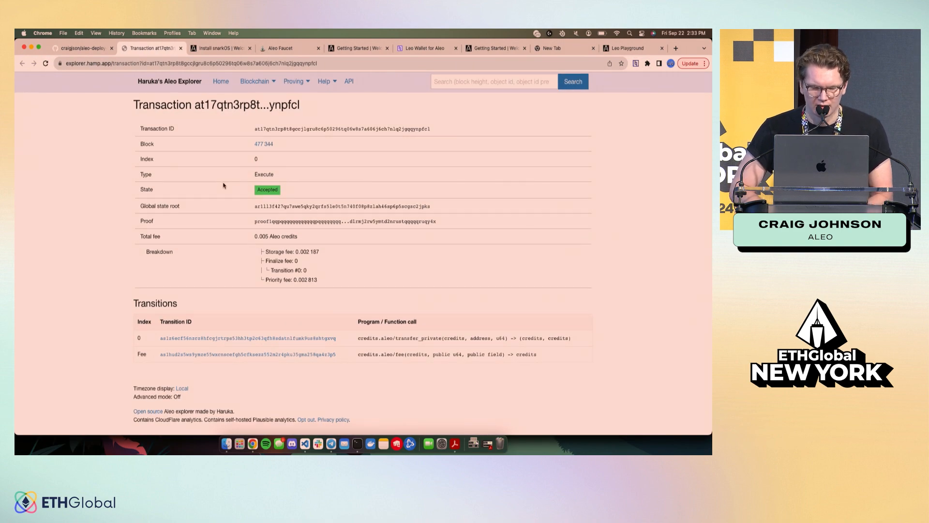
mouse_move(209, 341)
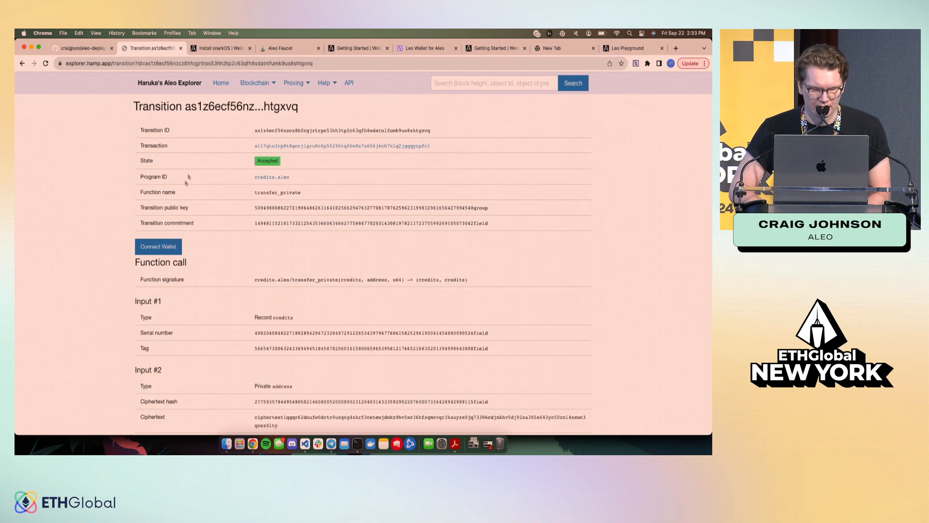
- Scroll to Output #1's 35000000-microcredit record data, then return to the README
scroll("down", 3)
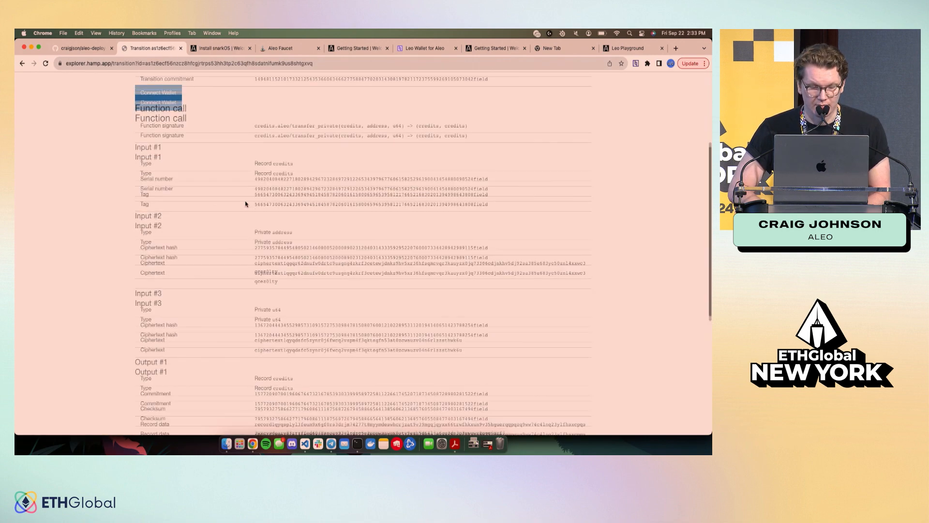
scroll("down", 3)
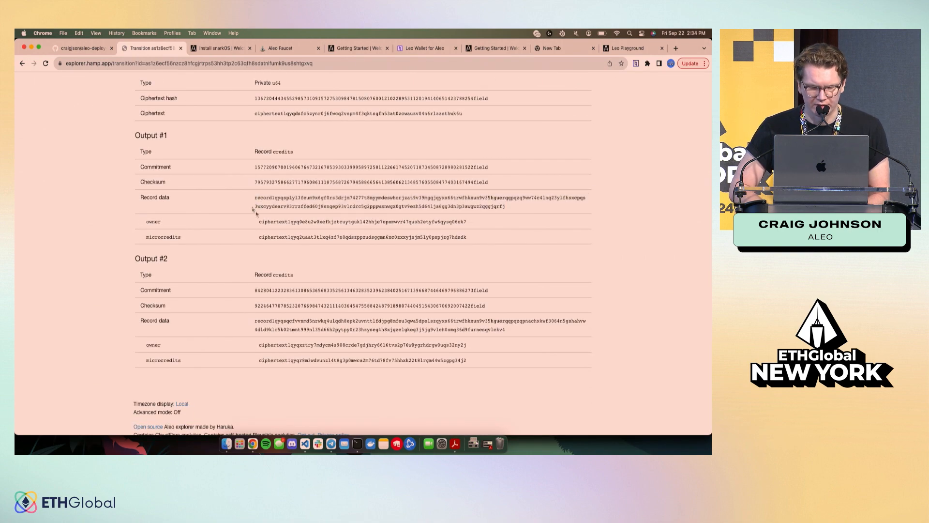
mouse_move(268, 210)
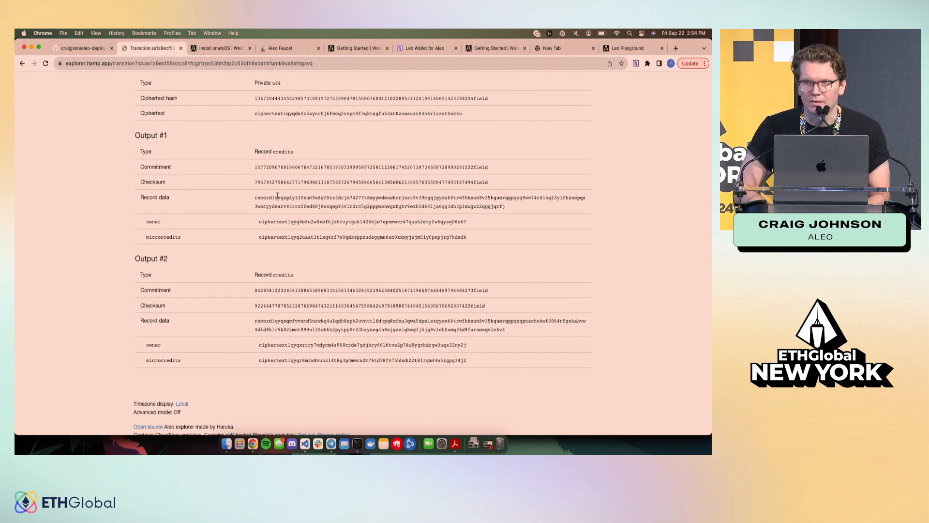
mouse_move(251, 192)
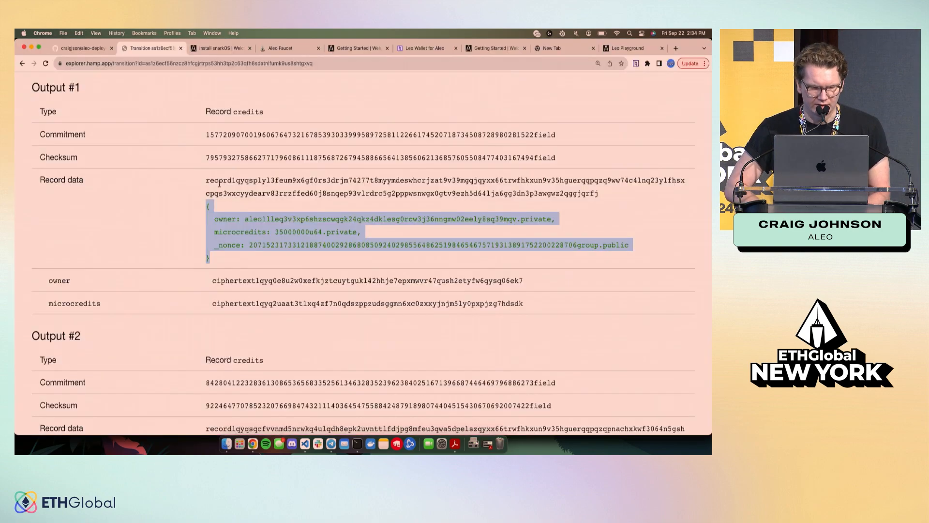
left_click(85, 48)
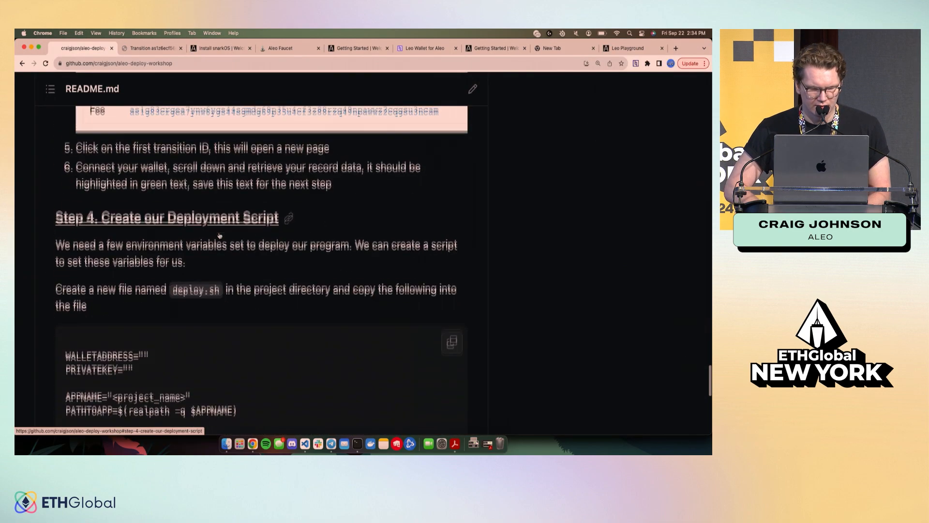
- Copy the Step 4 deployment script template and paste it into deploy.sh
scroll("down", 3)
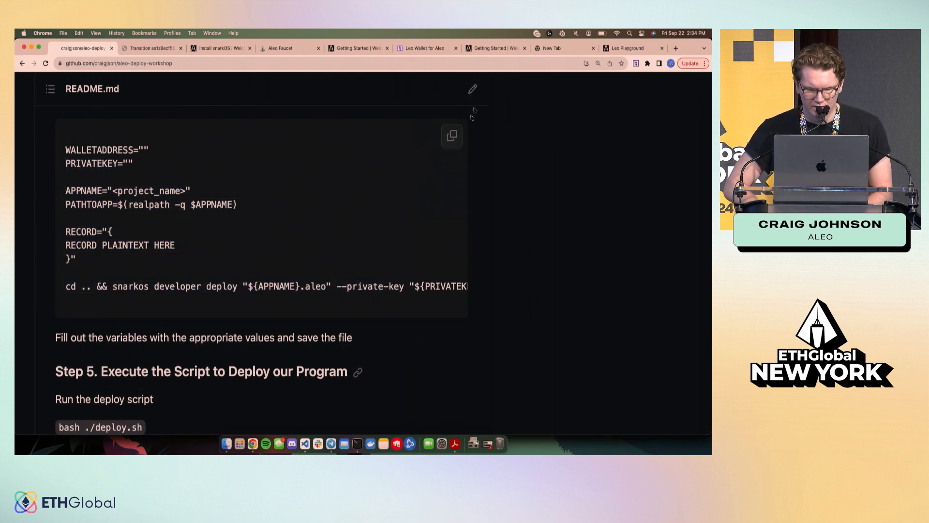
left_click(452, 136)
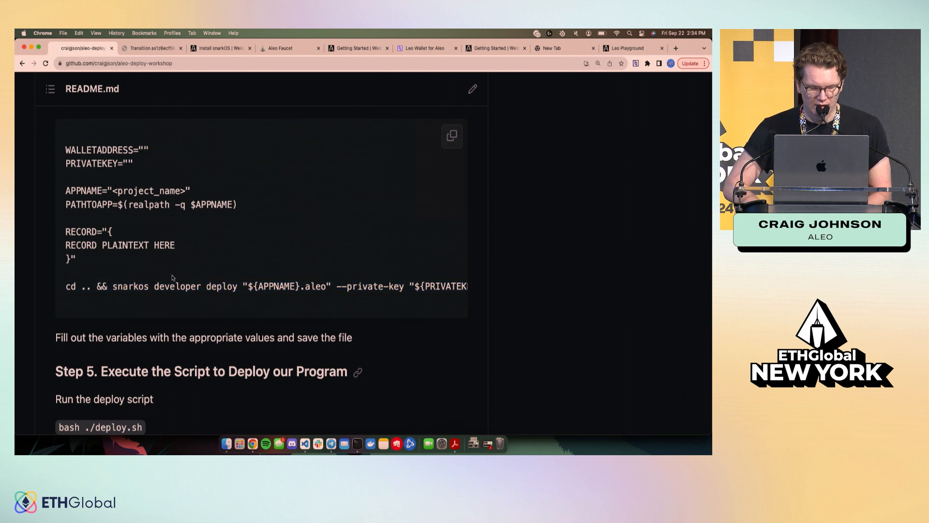
double_click(130, 286)
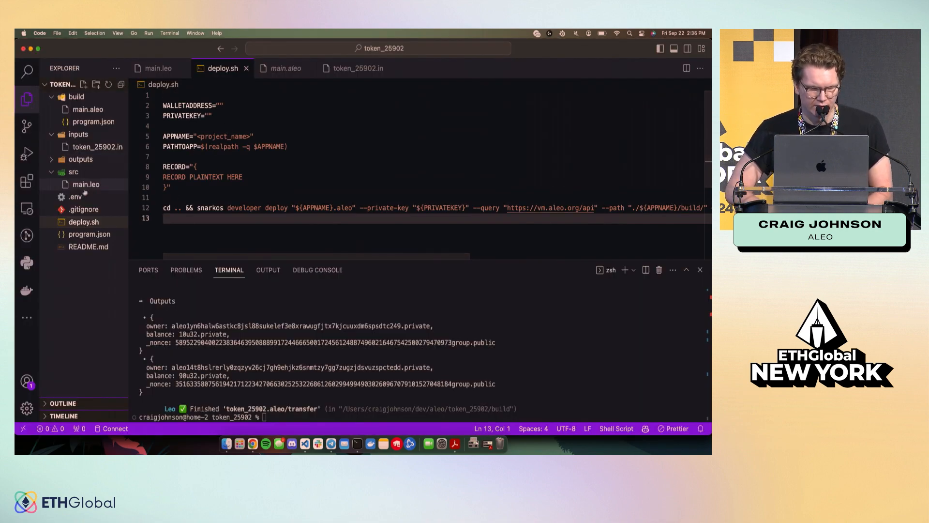
- Fill deploy.sh with the .env private key and app name token_25902, then run bash deploy.sh
left_click(75, 197)
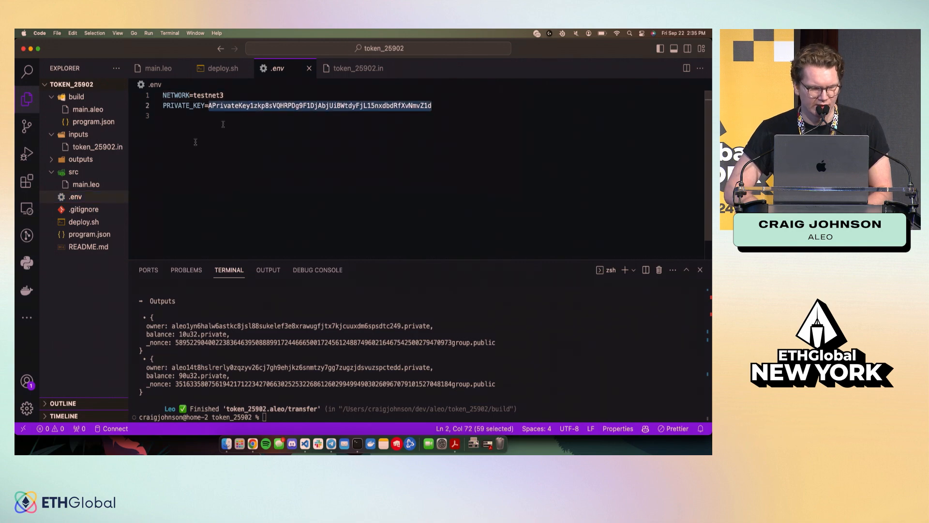
left_click(222, 68)
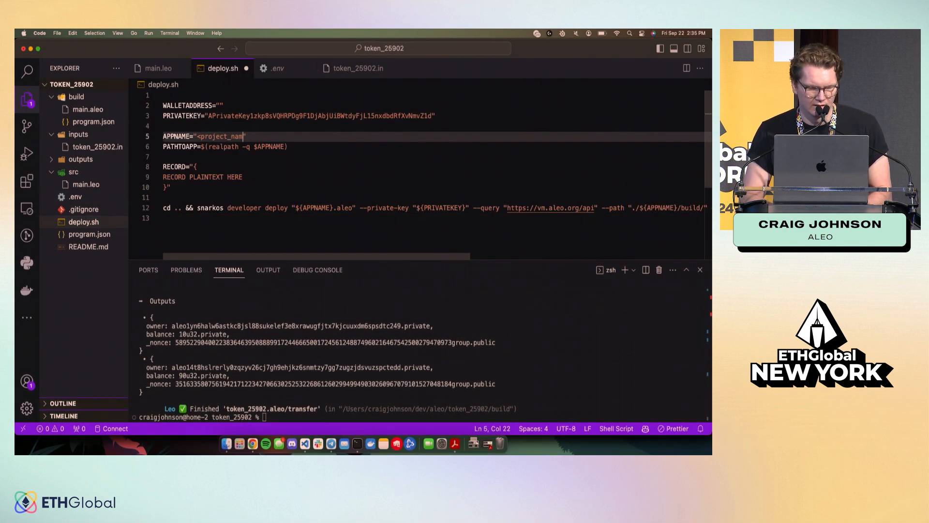
type("t")
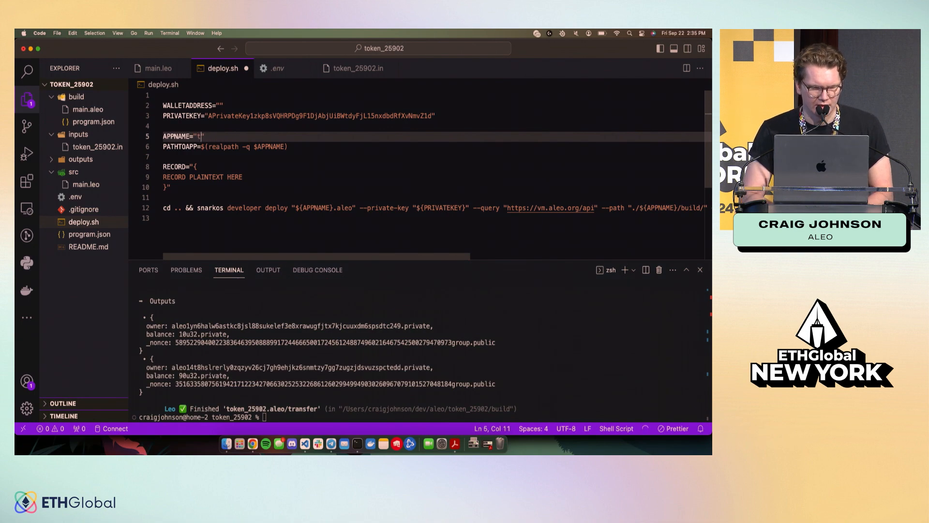
type("oken_aleo")
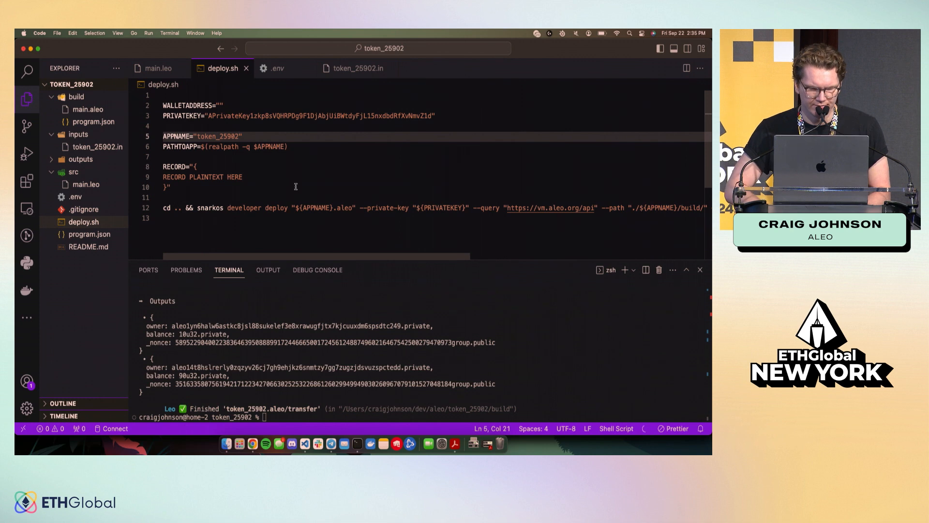
type("bash deploy.sh")
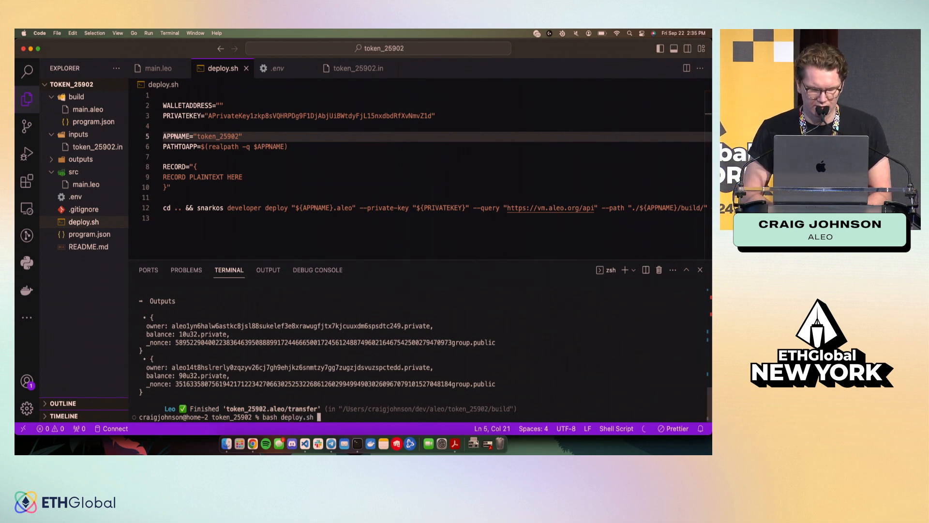
key("Enter")
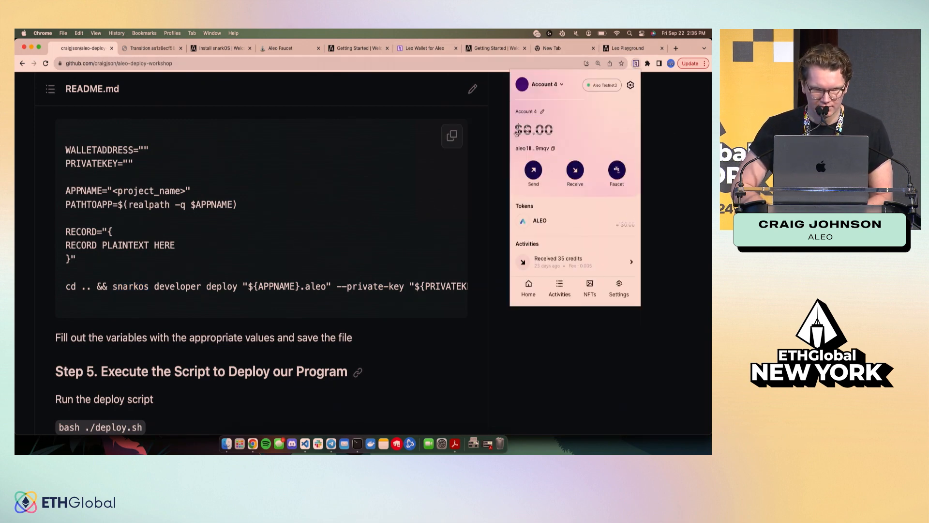
- Select the decrypted Output #1 record data on the explorer's transition page
left_click(151, 48)
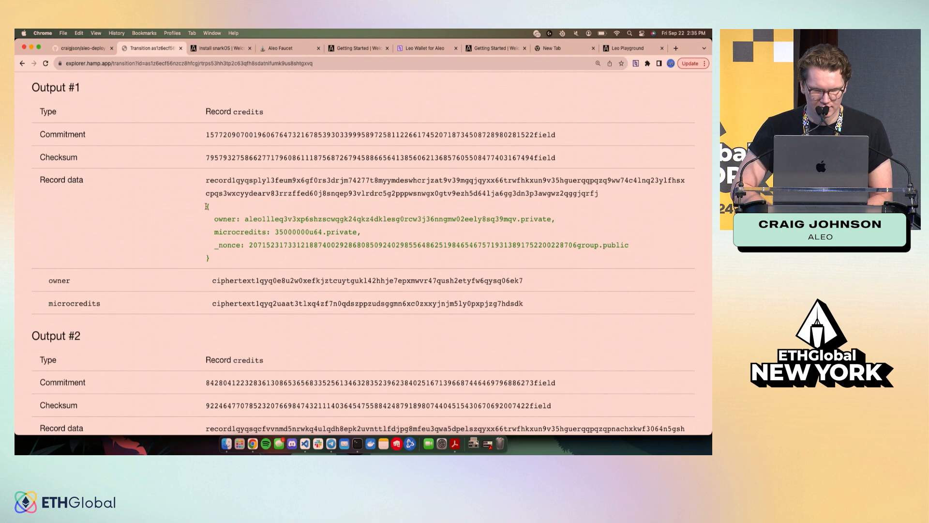
left_click_drag(204, 219, 210, 261)
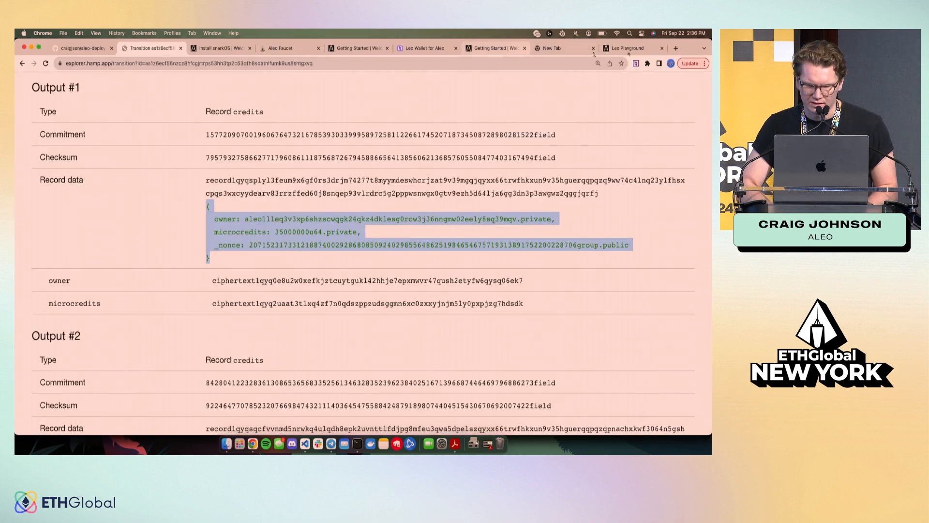
left_click(669, 64)
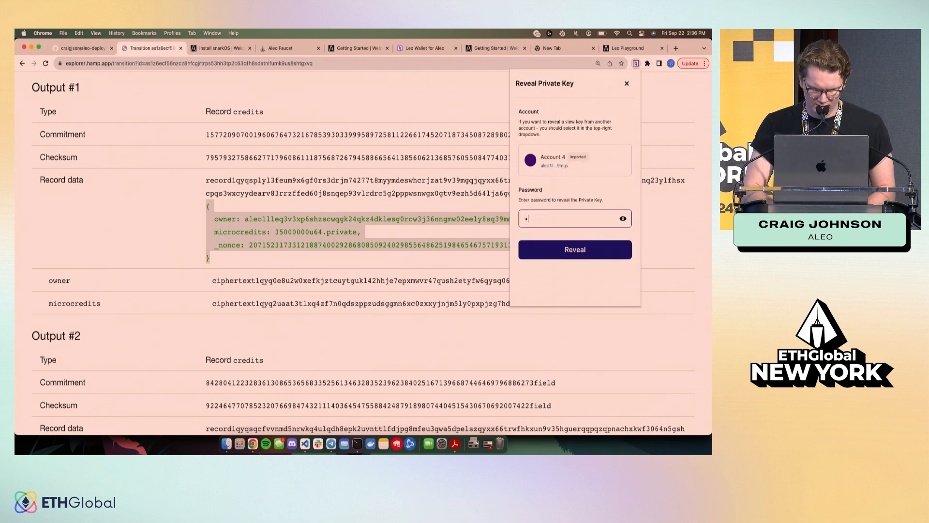
- Reveal Account 4's private key in Leo Wallet, then enter the aleo123 explorer address
left_click(575, 250)
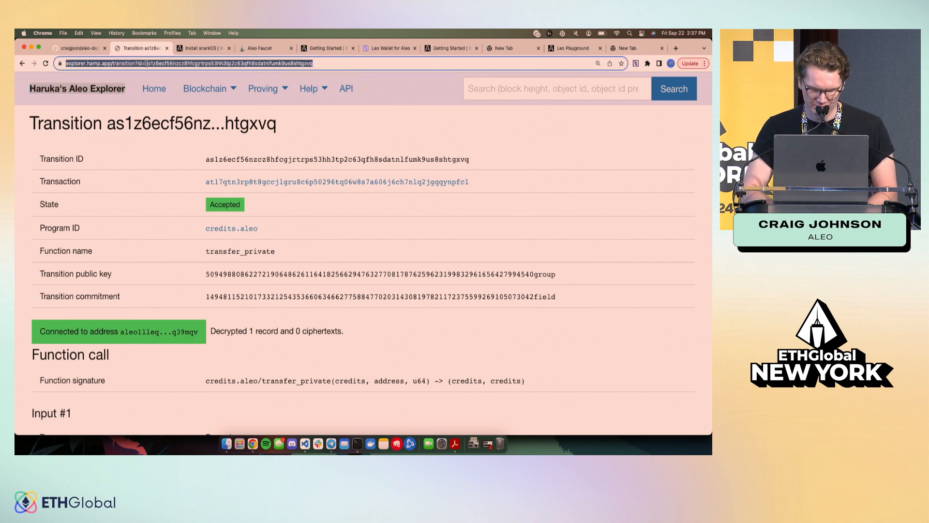
type("aleo123.u")
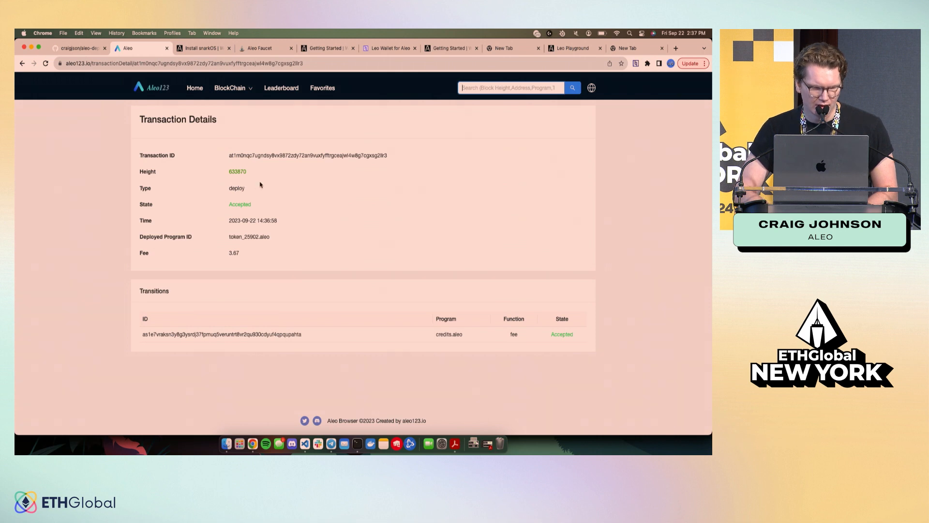
- Open token_25902.aleo's program details from the deploy transaction and scroll to its source code
left_click(249, 236)
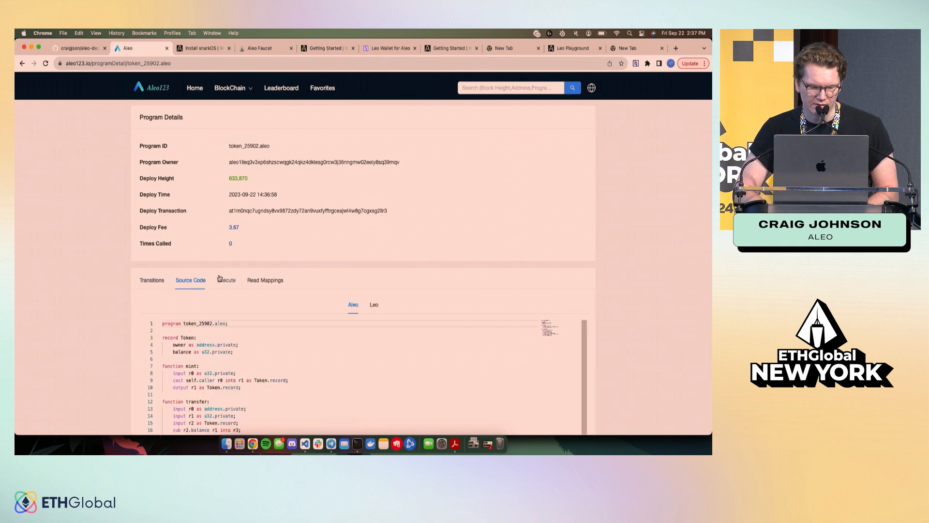
scroll("down", 3)
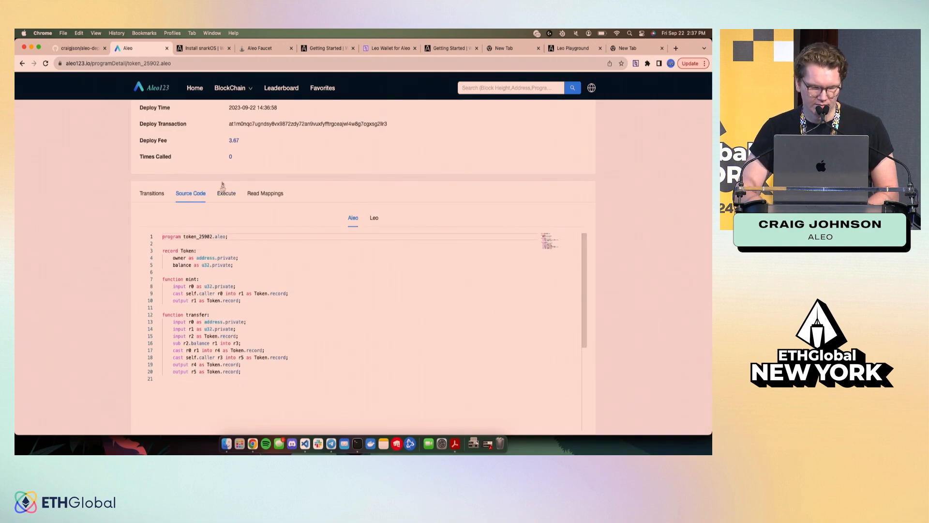